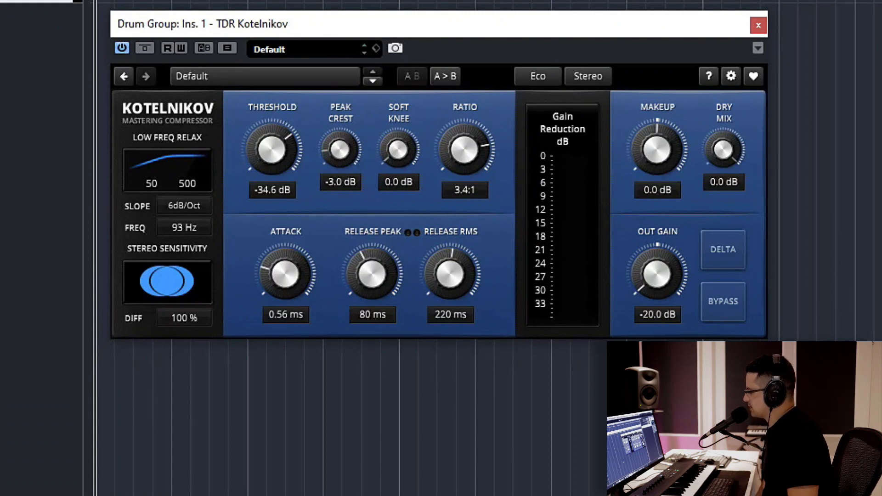
{"action": "mouse_move", "coordinate": [311, 159]}
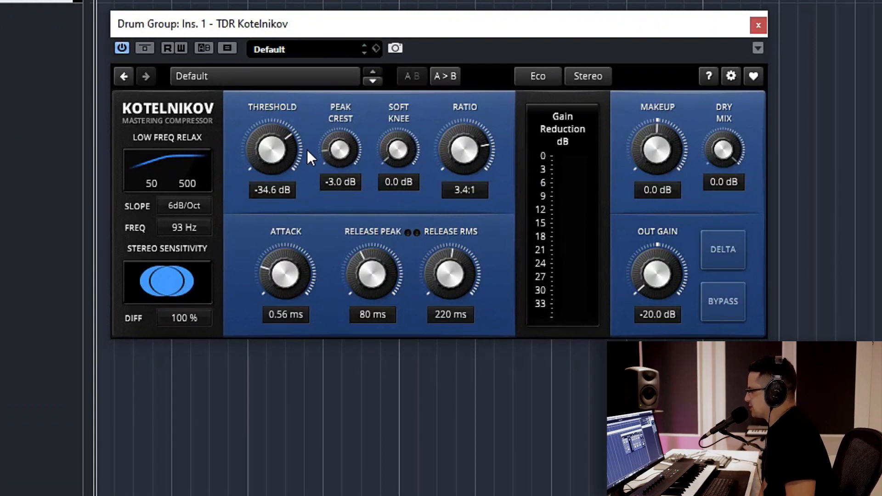
{"action": "mouse_move", "coordinate": [502, 213]}
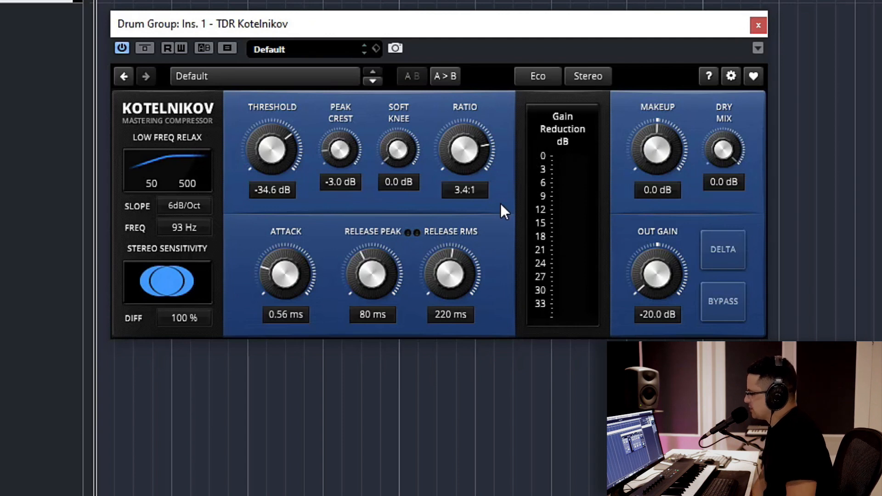
{"action": "mouse_move", "coordinate": [597, 174]}
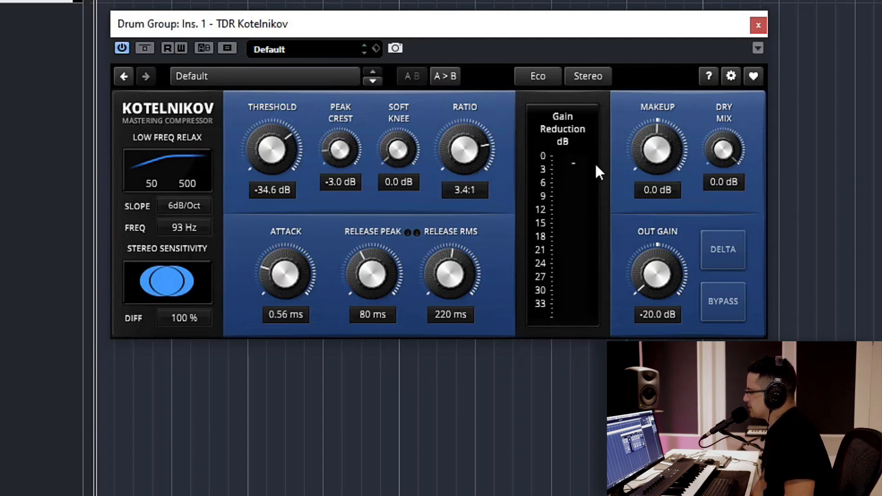
{"action": "mouse_move", "coordinate": [706, 85]}
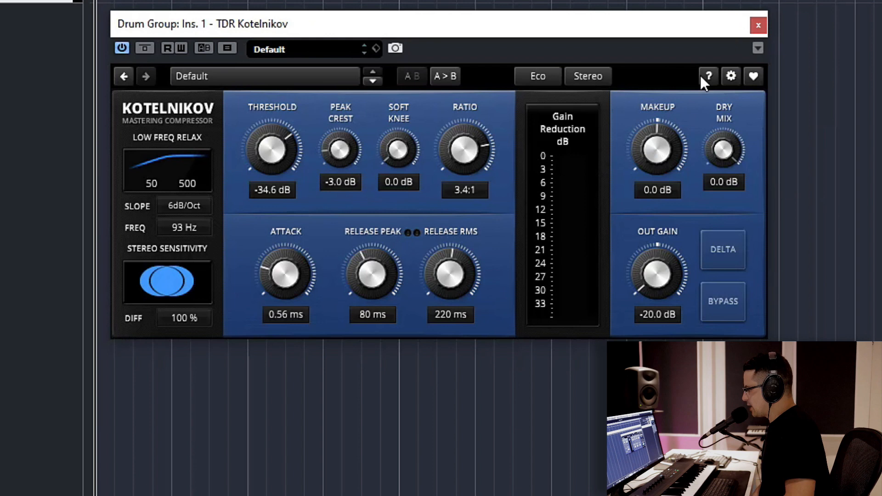
{"action": "mouse_move", "coordinate": [377, 157]}
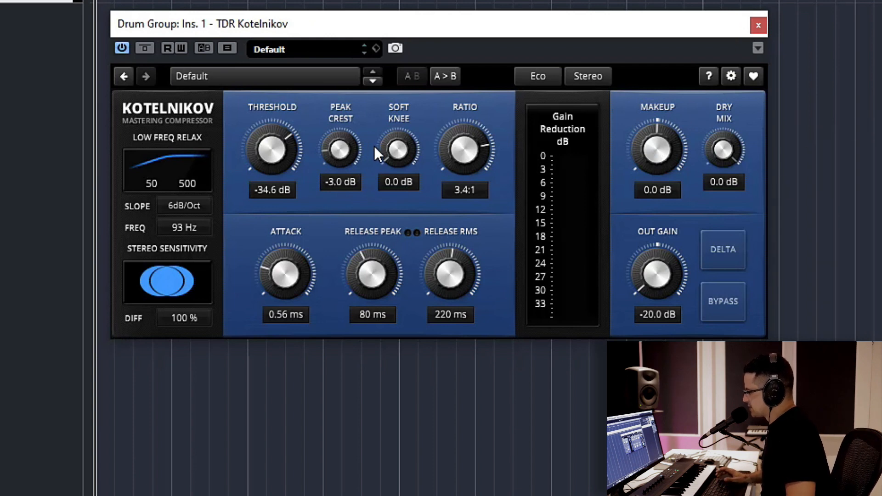
Step: Adjust the Kotelnikov threshold knob, resetting it and pulling it down to -32.0 dB
{"action": "left_click_drag", "start_coordinate": [272, 149], "coordinate": [272, 141]}
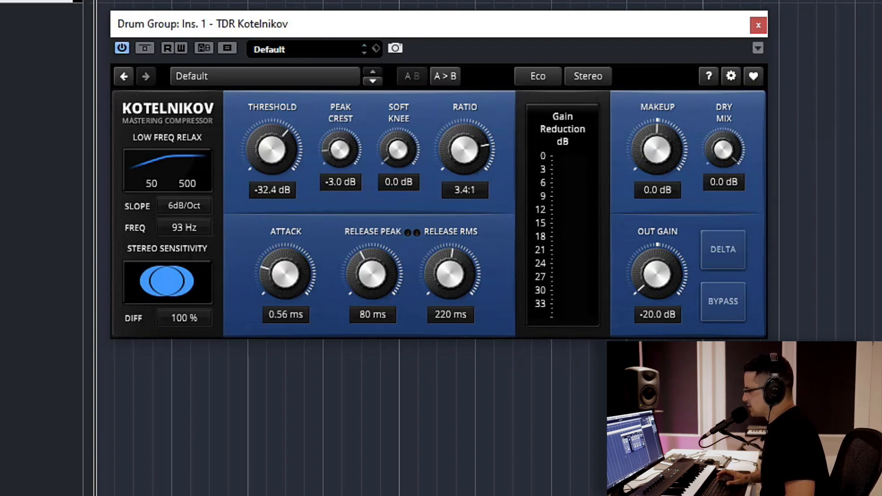
{"action": "mouse_move", "coordinate": [559, 281]}
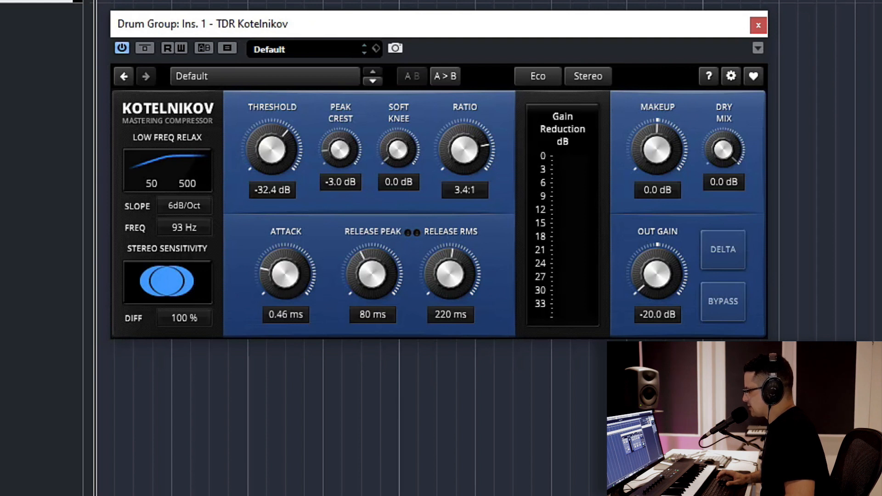
{"action": "left_click_drag", "start_coordinate": [272, 149], "coordinate": [279, 138]}
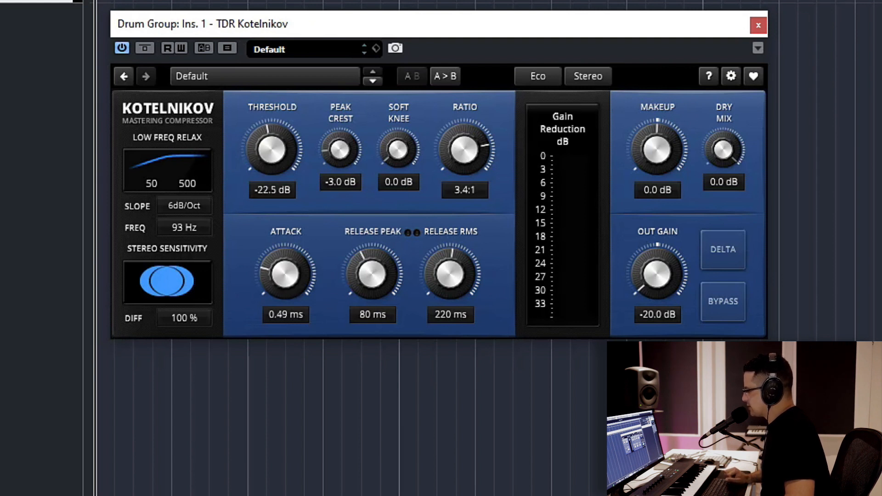
{"action": "double_click", "coordinate": [272, 148]}
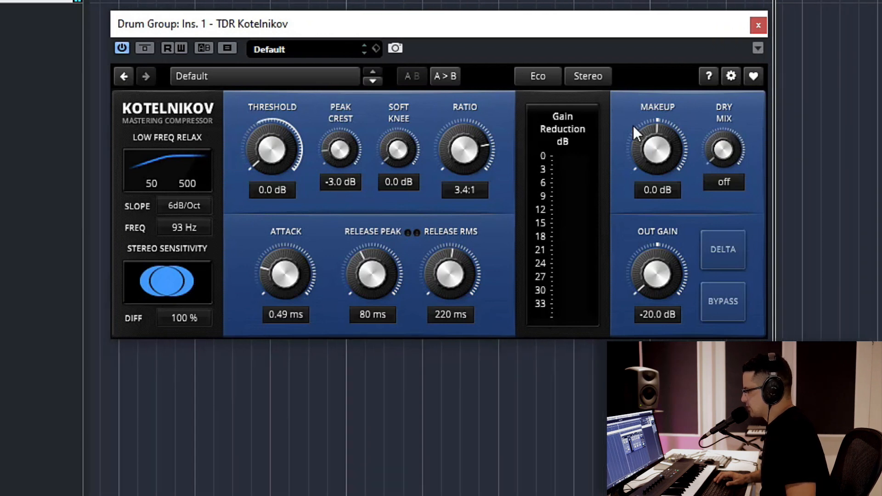
{"action": "left_click_drag", "start_coordinate": [273, 149], "coordinate": [265, 160]}
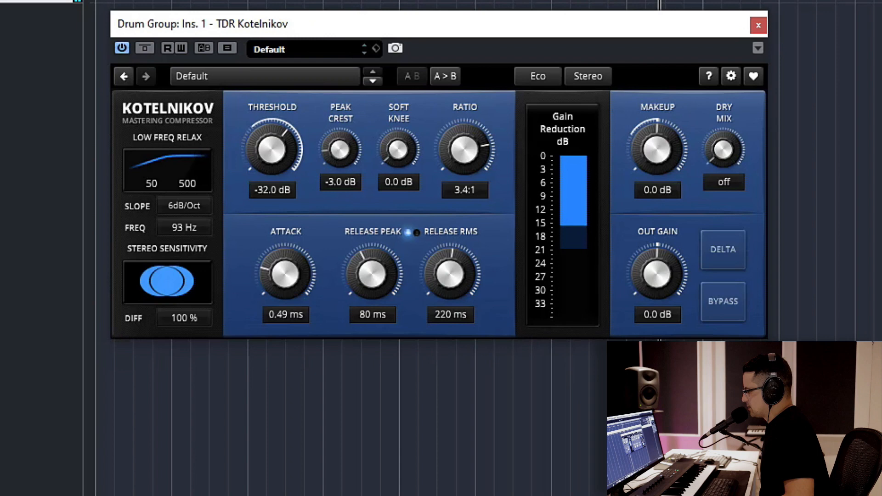
{"action": "mouse_move", "coordinate": [359, 259]}
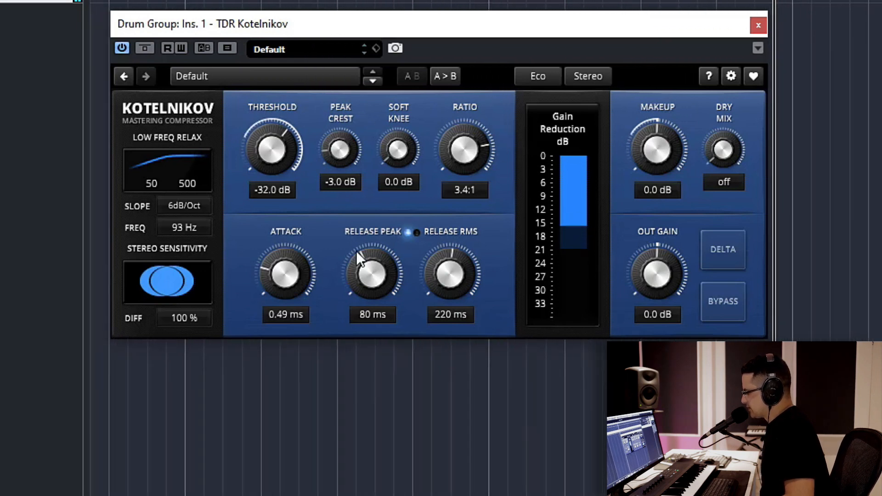
{"action": "mouse_move", "coordinate": [679, 302]}
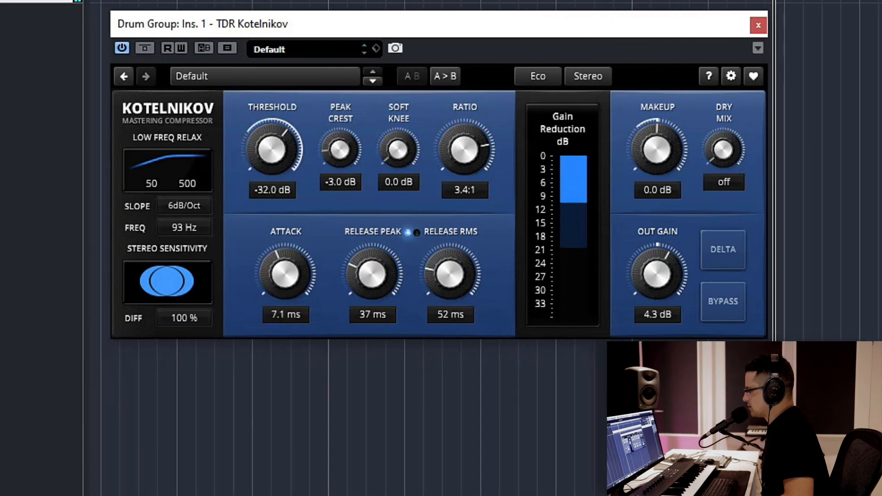
Step: Bypass Kotelnikov to compare the uncompressed drums
{"action": "left_click", "coordinate": [144, 48]}
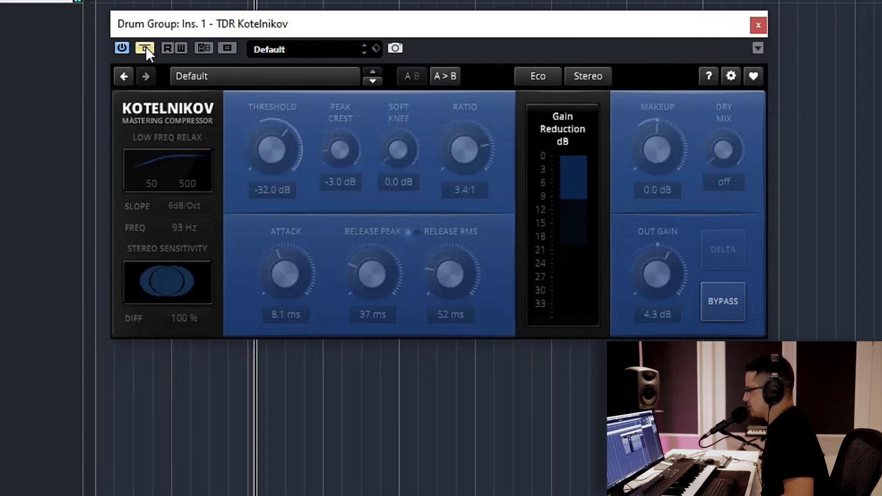
{"action": "mouse_move", "coordinate": [619, 260]}
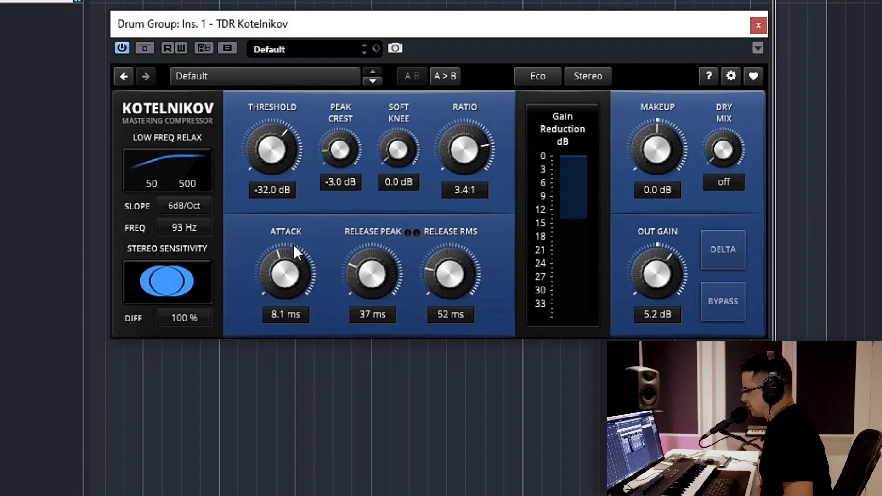
{"action": "mouse_move", "coordinate": [164, 167]}
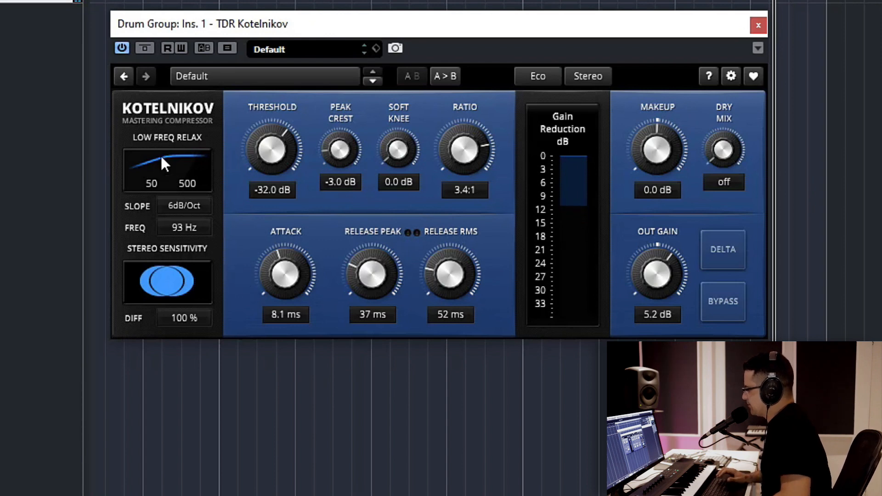
{"action": "mouse_move", "coordinate": [186, 191]}
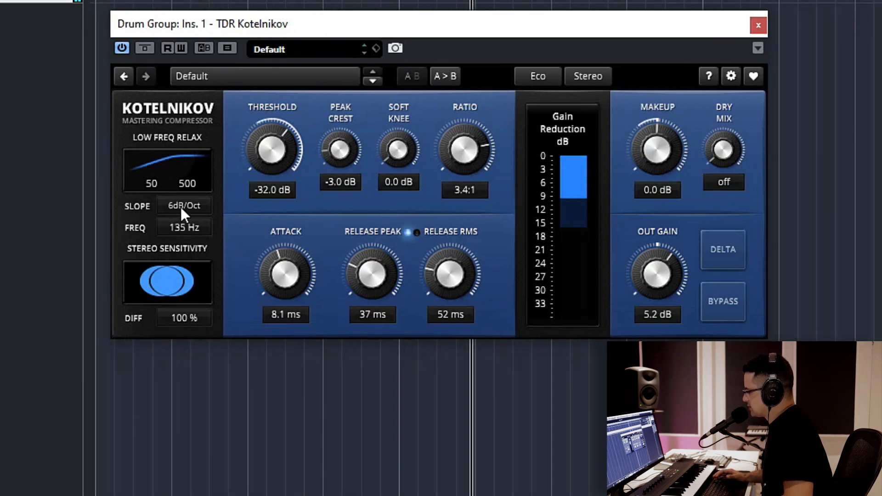
Step: Set the Low Freq Relax slope to 12dB/Oct after trying Flat
{"action": "left_click", "coordinate": [185, 205]}
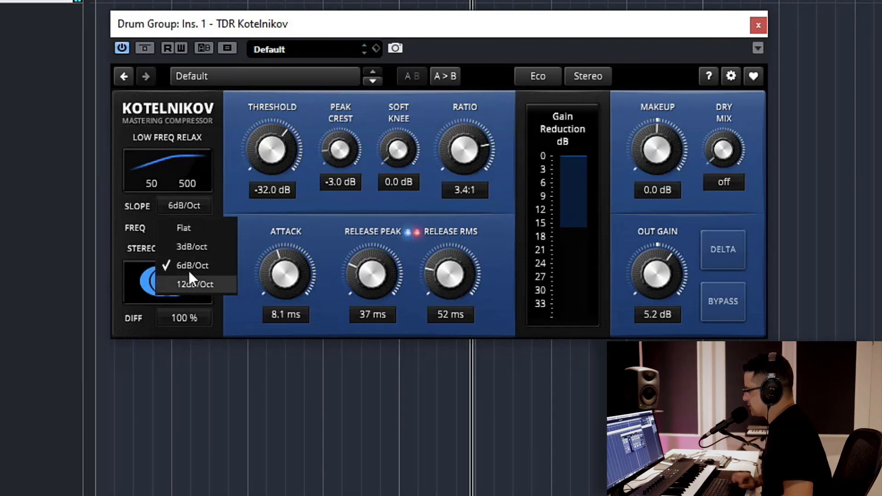
{"action": "mouse_move", "coordinate": [236, 304]}
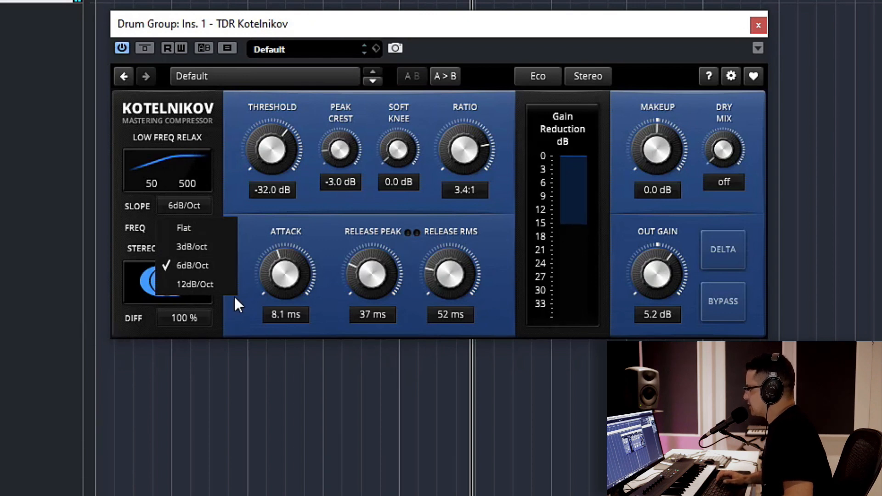
{"action": "left_click", "coordinate": [184, 227]}
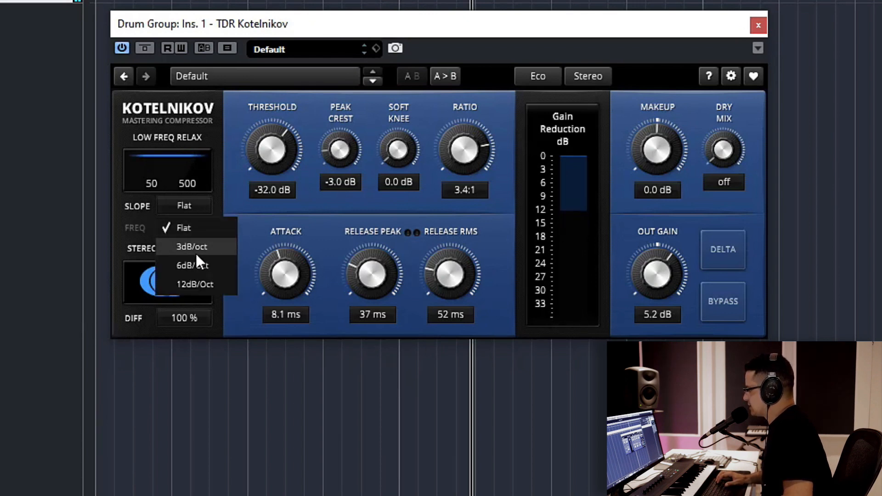
{"action": "left_click", "coordinate": [195, 284]}
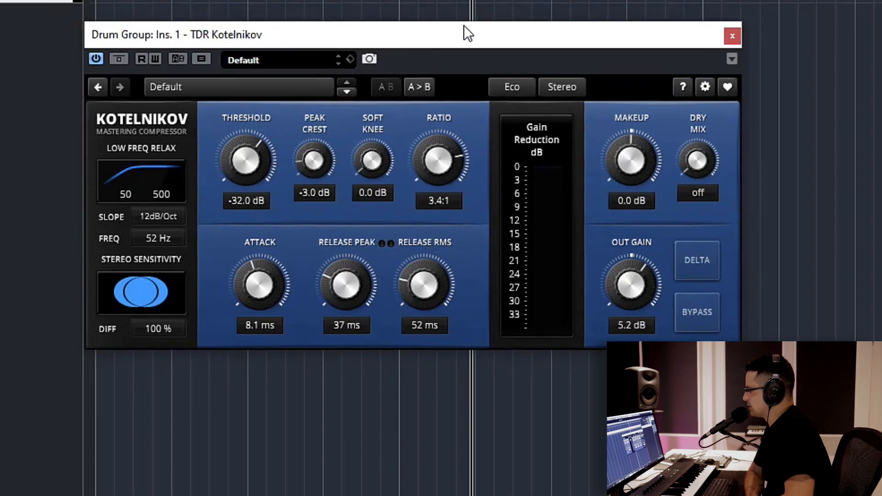
Step: Try Mono stereo processing and return Kotelnikov to Stereo
{"action": "left_click", "coordinate": [562, 86]}
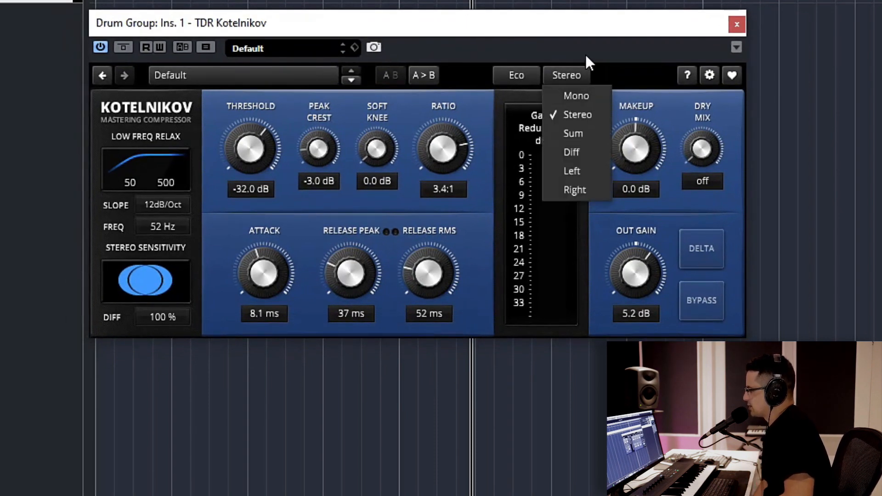
{"action": "left_click", "coordinate": [576, 96]}
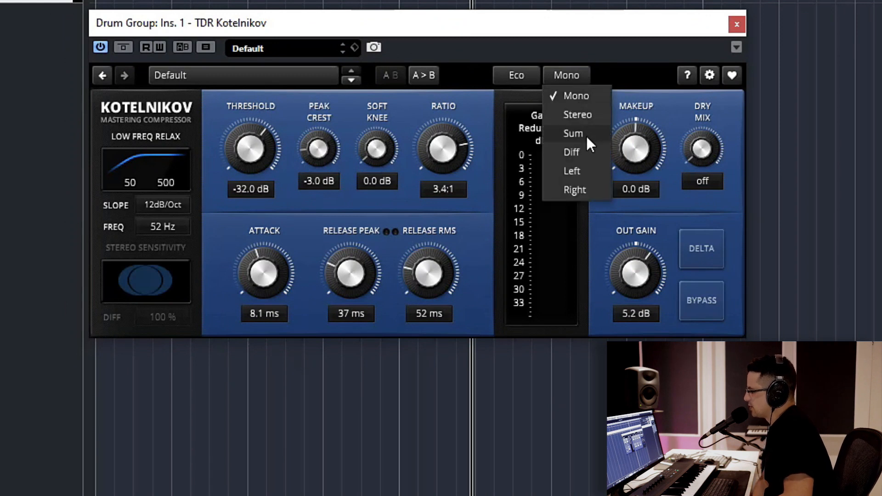
{"action": "left_click", "coordinate": [578, 114]}
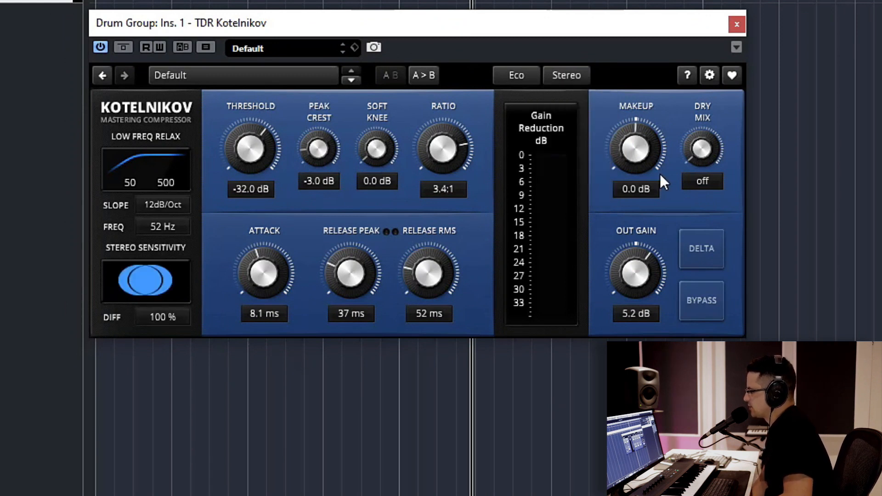
{"action": "mouse_move", "coordinate": [392, 51]}
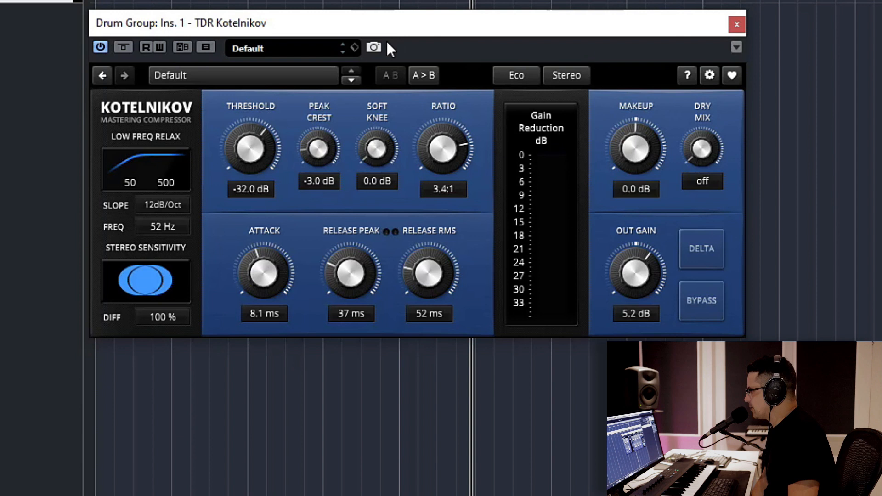
Step: Switch Kotelnikov's quality from Eco to Precise and close its window
{"action": "left_click", "coordinate": [515, 75]}
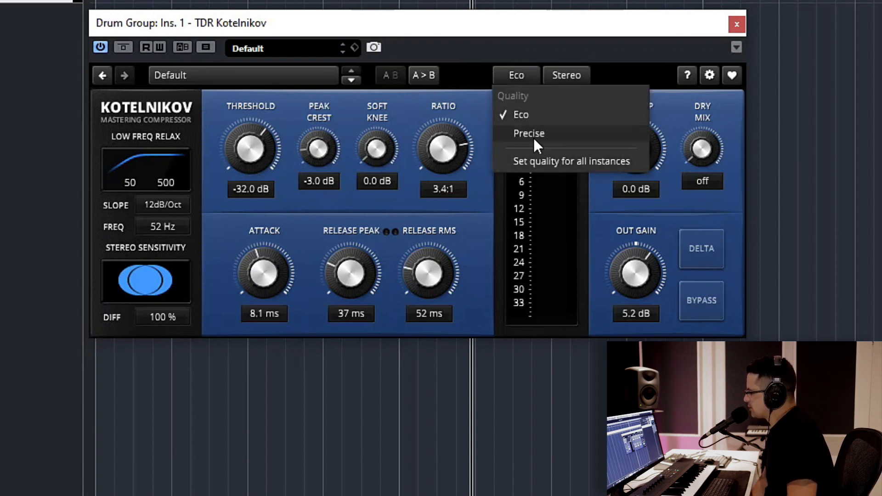
{"action": "mouse_move", "coordinate": [533, 169]}
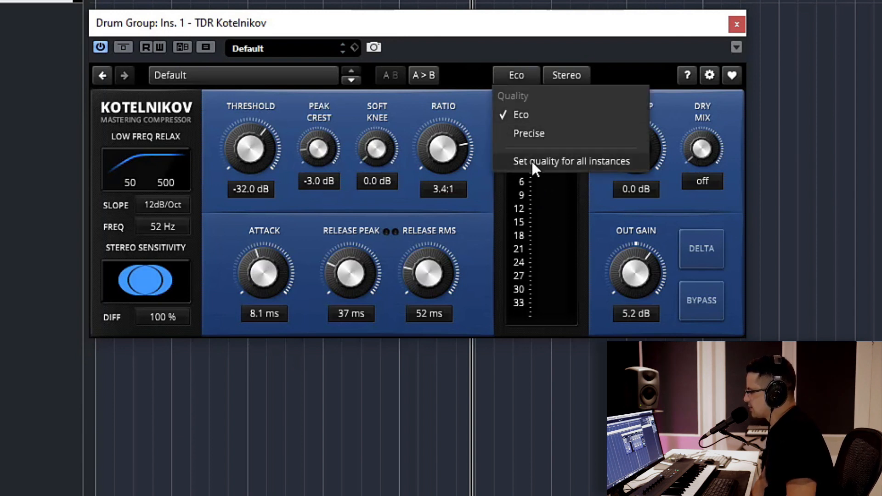
{"action": "mouse_move", "coordinate": [280, 221]}
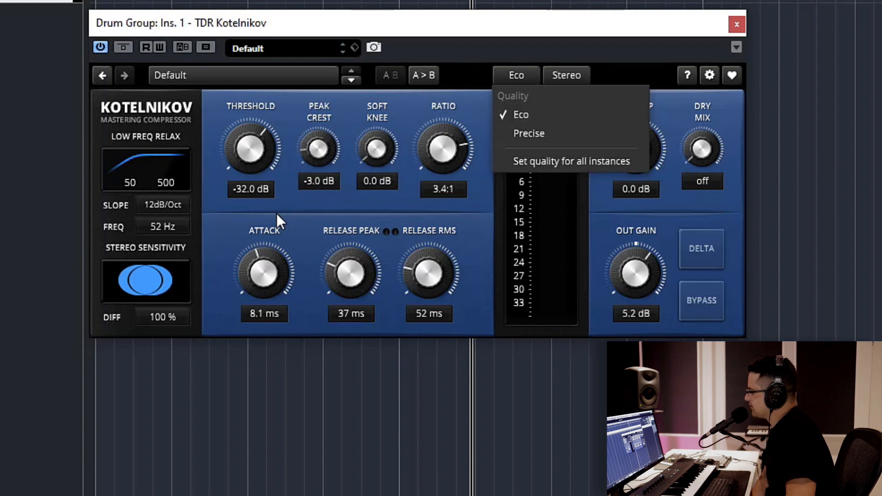
{"action": "mouse_move", "coordinate": [550, 135]}
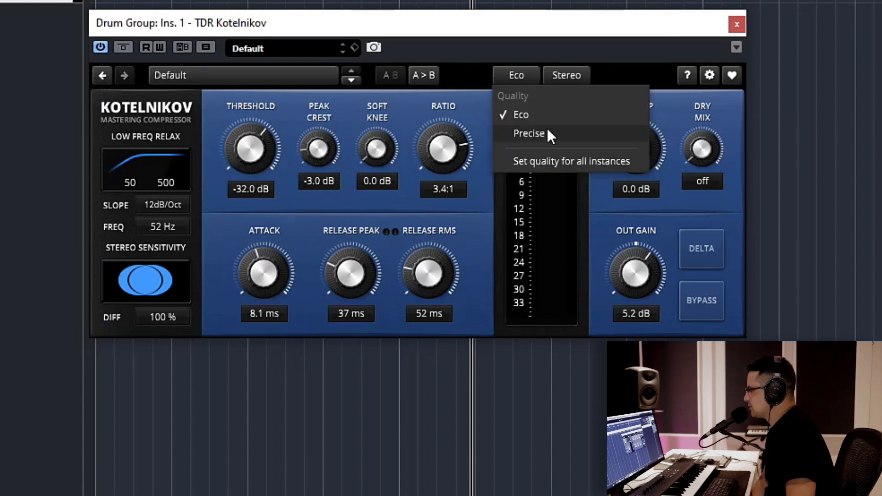
{"action": "mouse_move", "coordinate": [530, 132]}
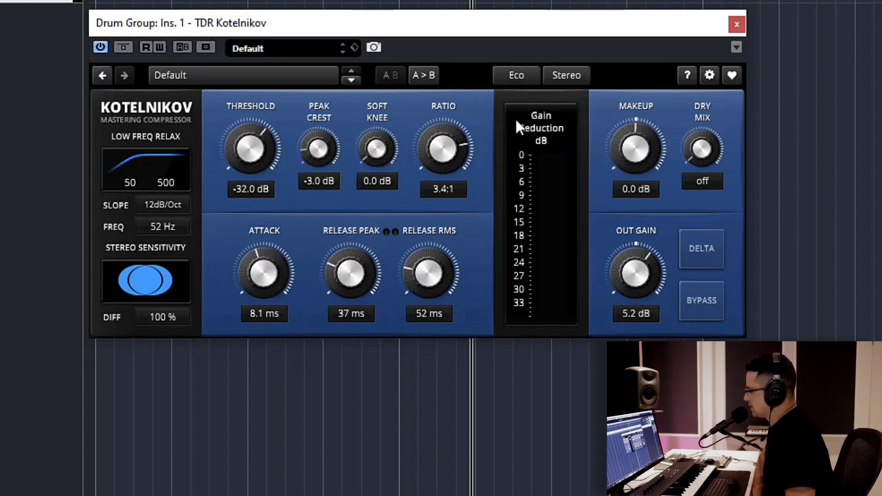
{"action": "left_click", "coordinate": [515, 74]}
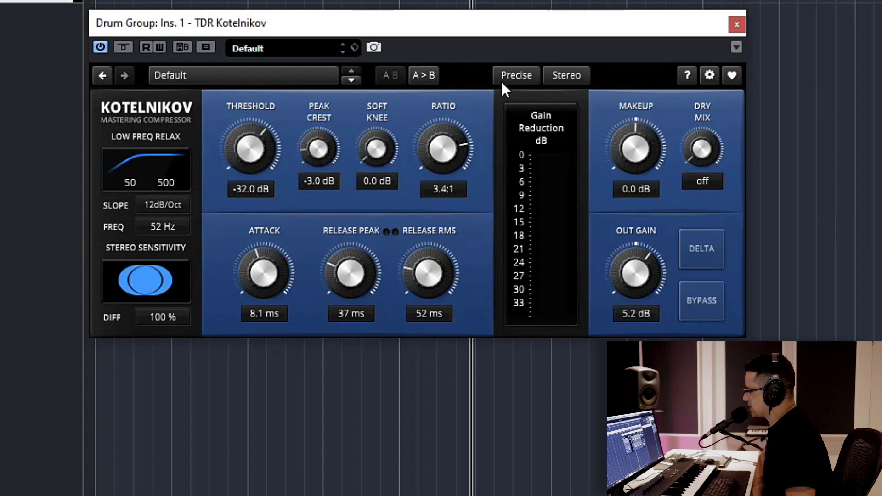
{"action": "left_click", "coordinate": [516, 75]}
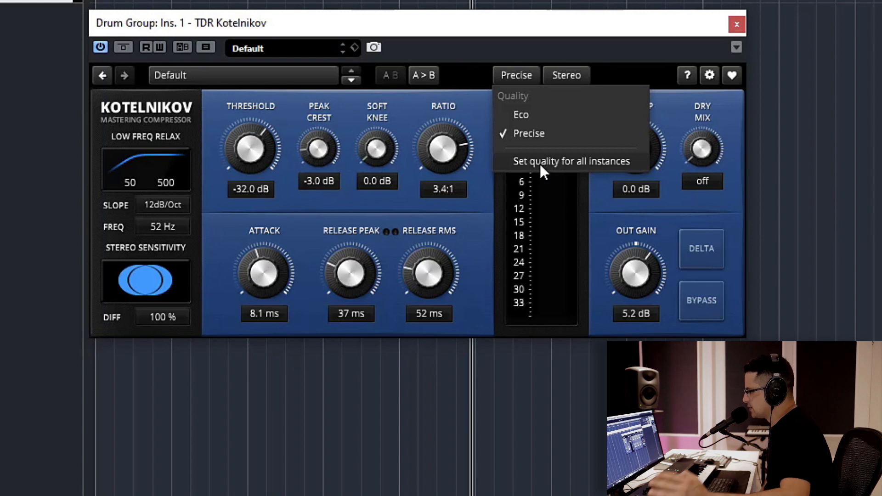
{"action": "mouse_move", "coordinate": [542, 169]}
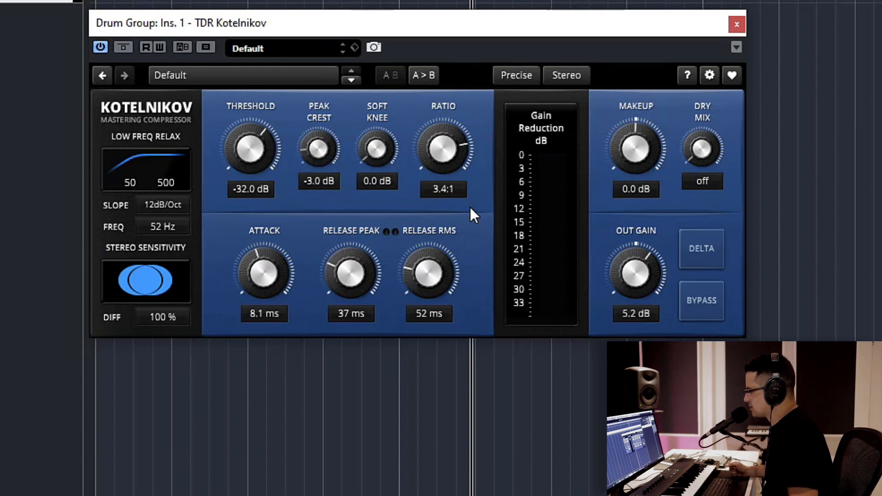
{"action": "mouse_move", "coordinate": [350, 347]}
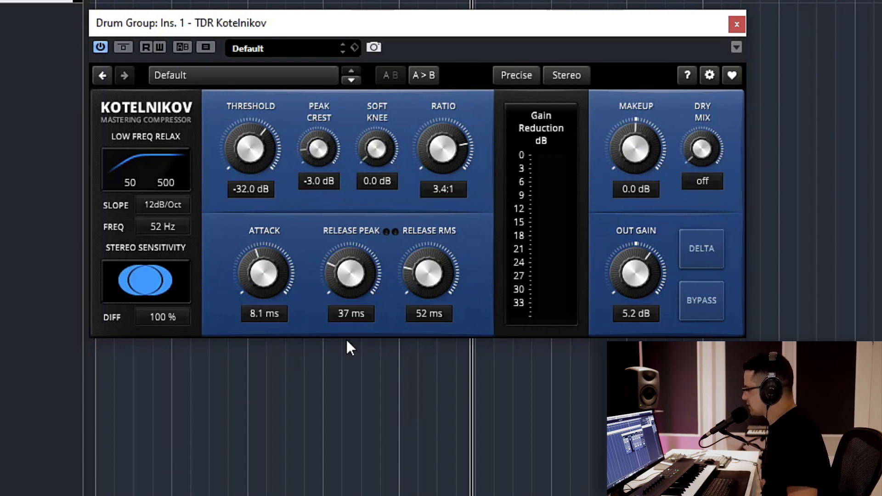
{"action": "mouse_move", "coordinate": [707, 42]}
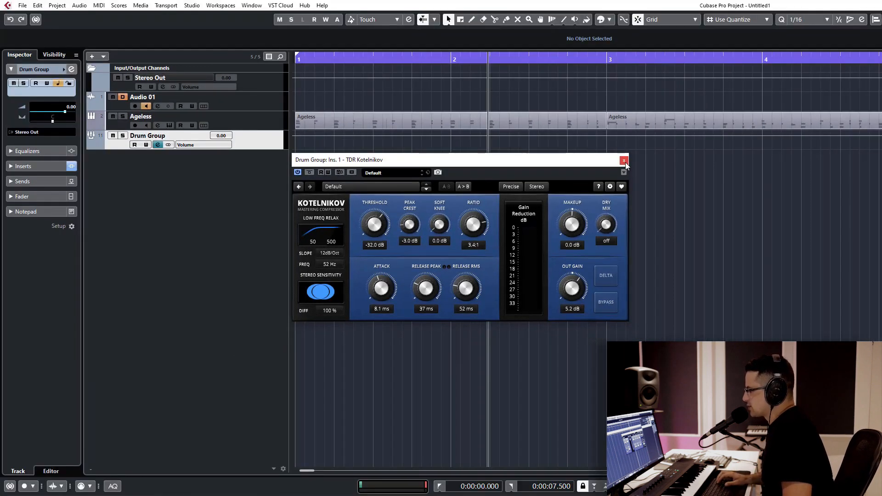
{"action": "left_click", "coordinate": [624, 160]}
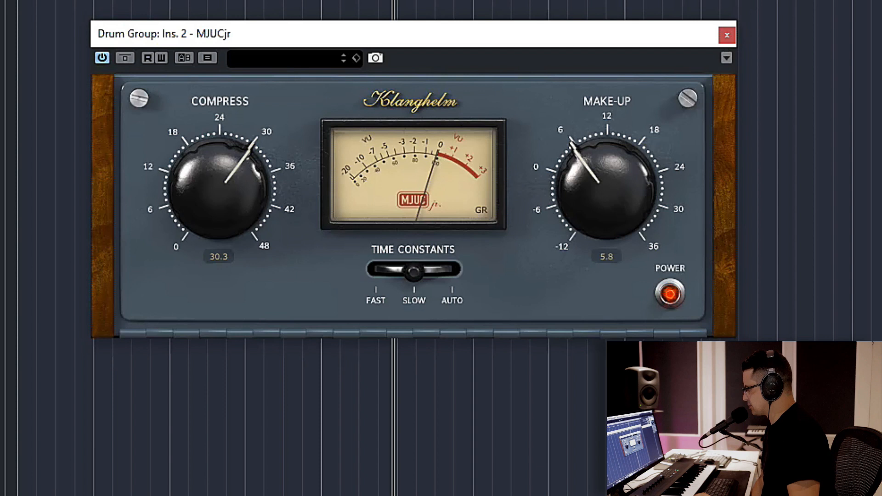
{"action": "mouse_move", "coordinate": [225, 320]}
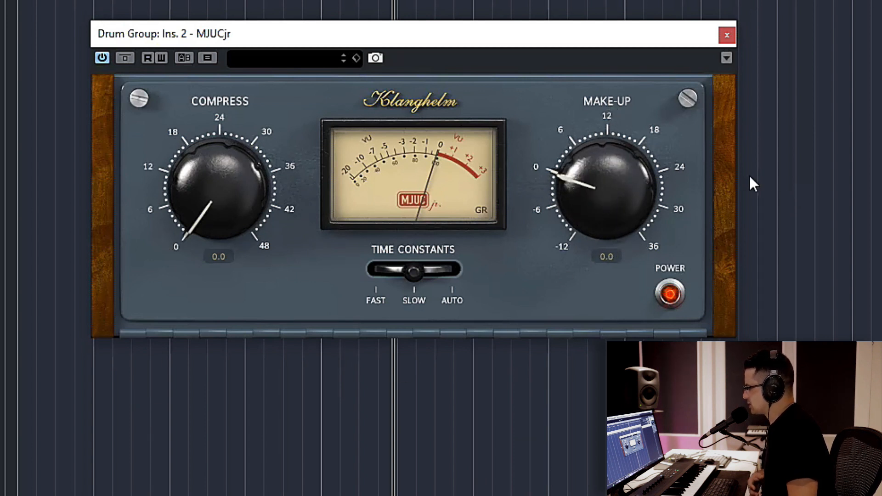
{"action": "mouse_move", "coordinate": [228, 244]}
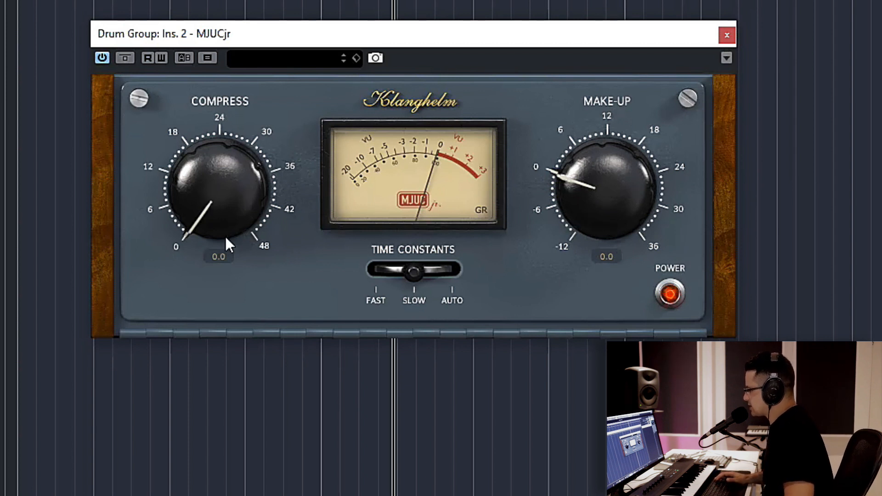
{"action": "mouse_move", "coordinate": [202, 167]}
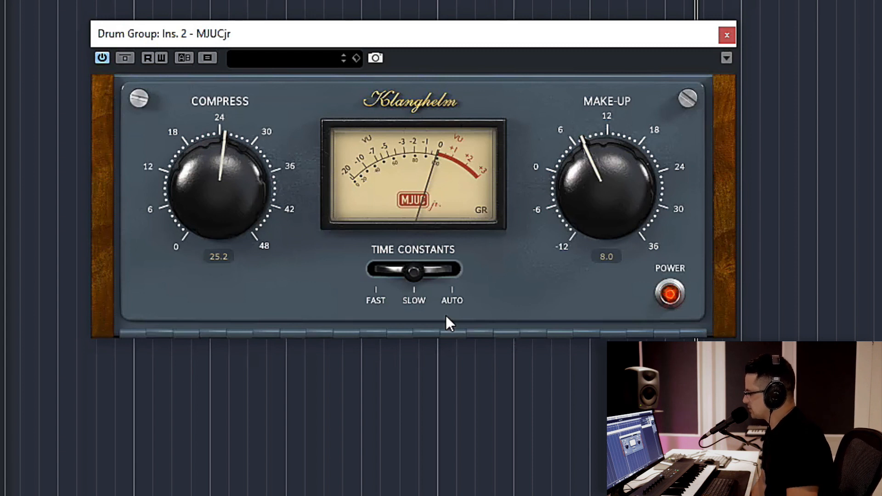
{"action": "mouse_move", "coordinate": [423, 286]}
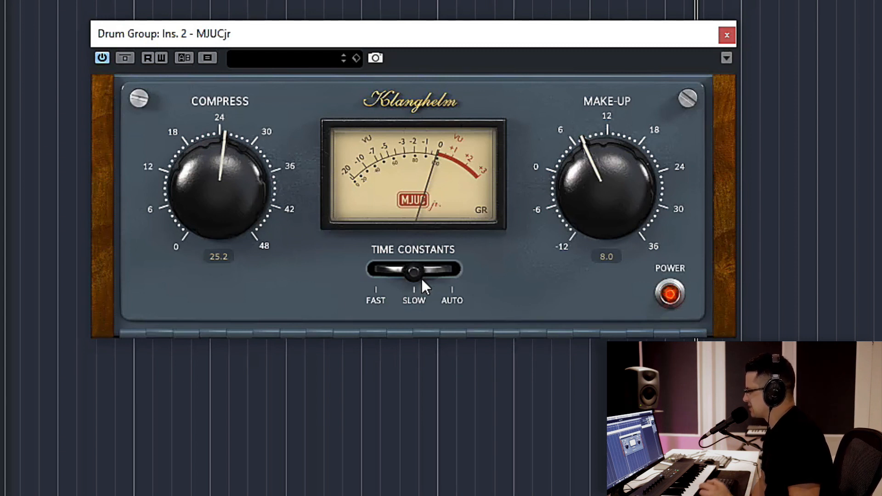
{"action": "mouse_move", "coordinate": [209, 132]}
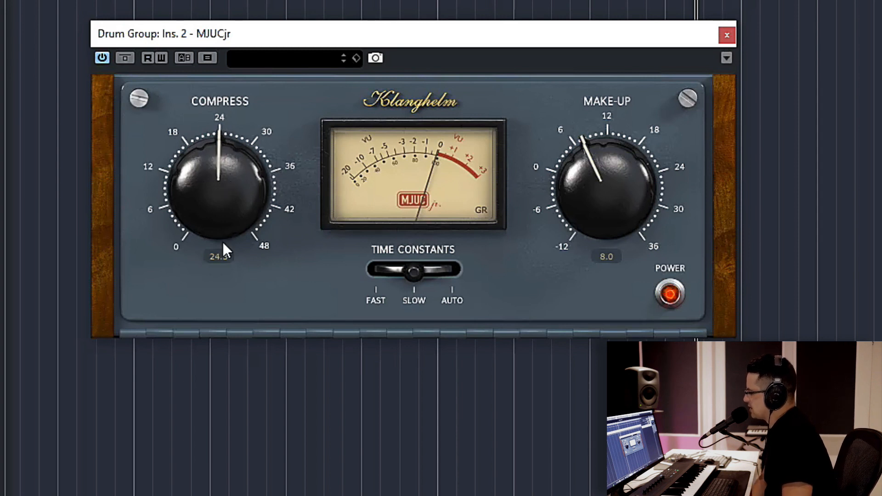
{"action": "mouse_move", "coordinate": [419, 164]}
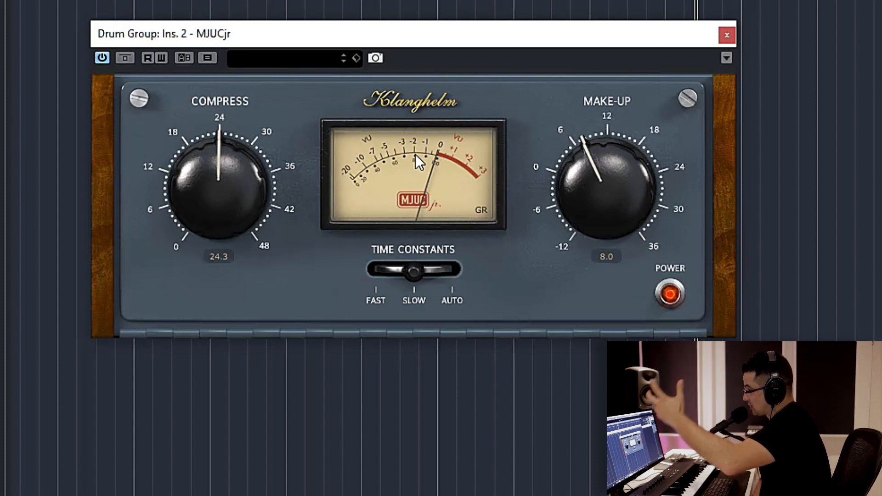
{"action": "mouse_move", "coordinate": [408, 205]}
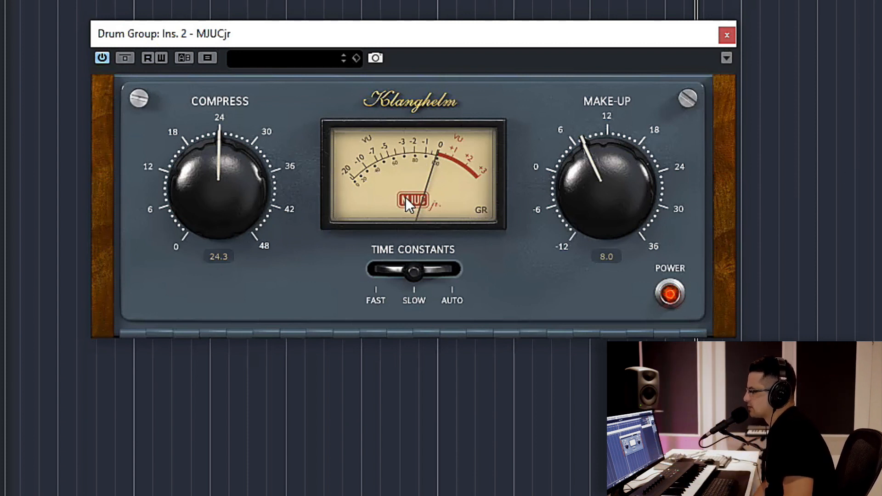
{"action": "mouse_move", "coordinate": [209, 125]}
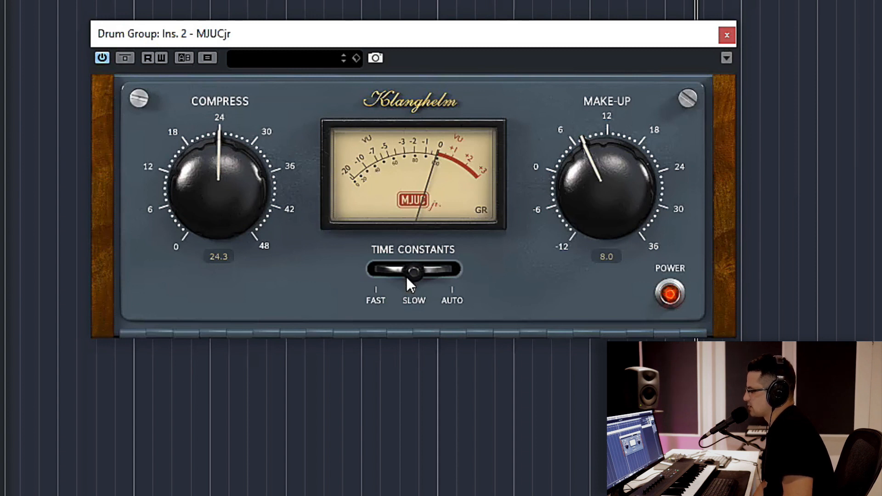
{"action": "mouse_move", "coordinate": [401, 199]}
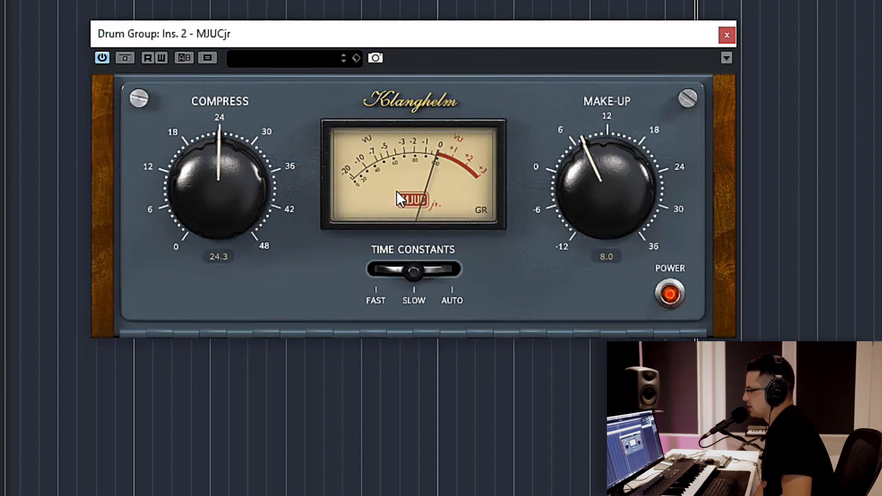
{"action": "mouse_move", "coordinate": [381, 476]}
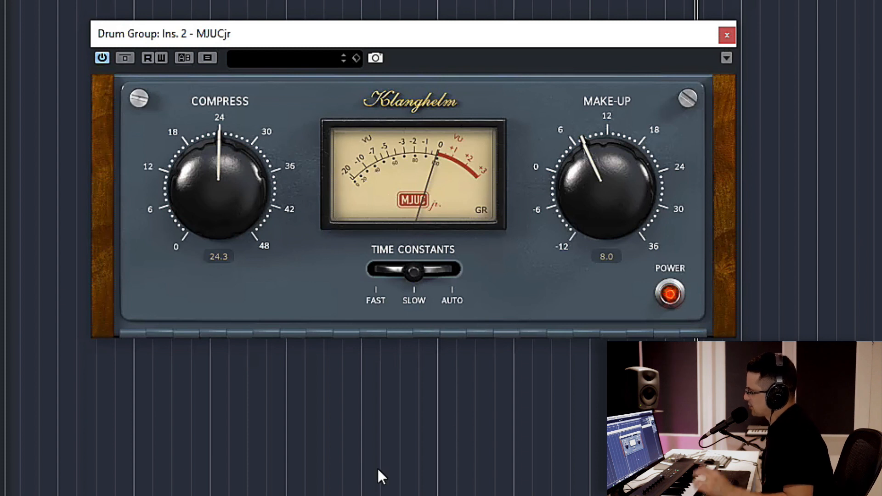
{"action": "mouse_move", "coordinate": [343, 284]}
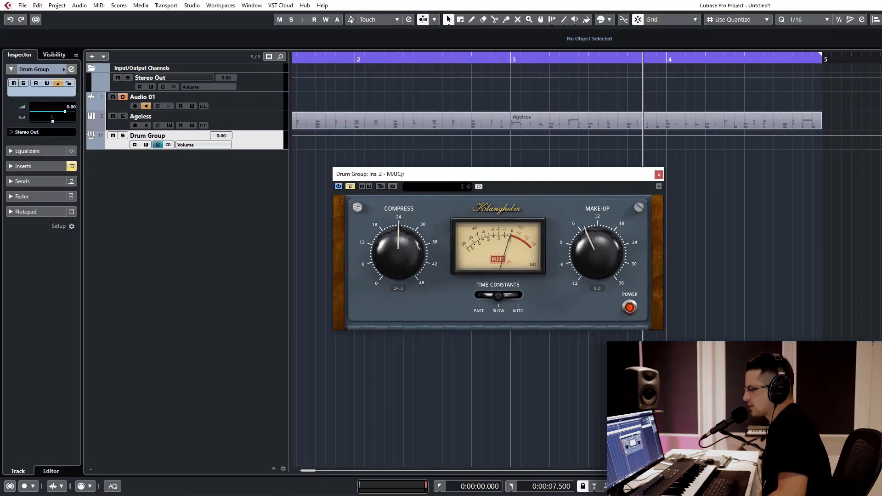
Step: Close the MJUCjr window, then the ClipShifter window after setting -4.77 dB threshold and 1.000 harmonics
{"action": "left_click", "coordinate": [658, 173]}
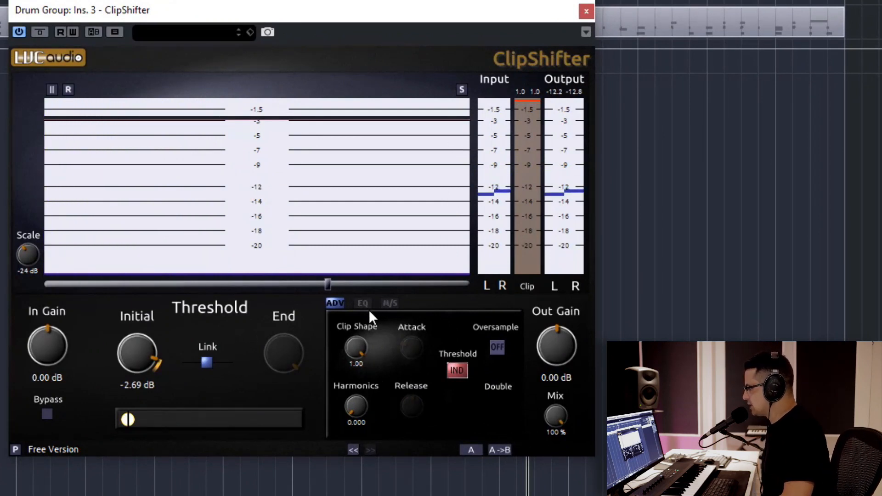
{"action": "mouse_move", "coordinate": [397, 317]}
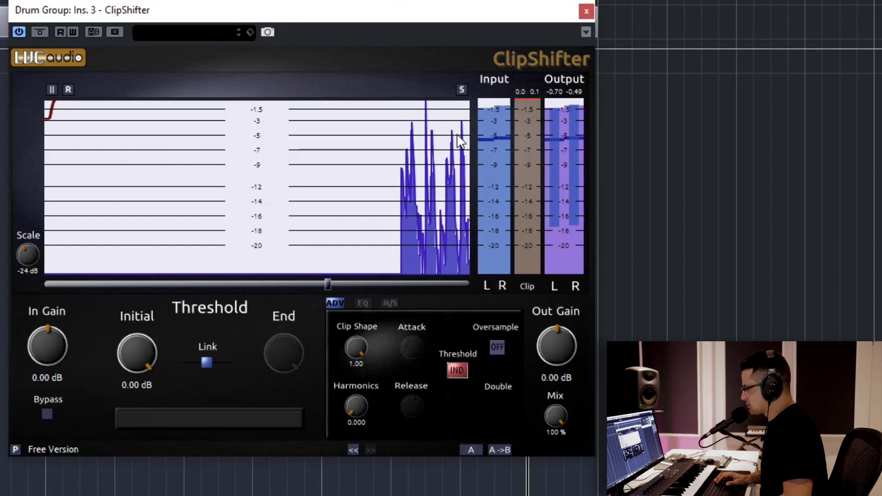
{"action": "mouse_move", "coordinate": [169, 366]}
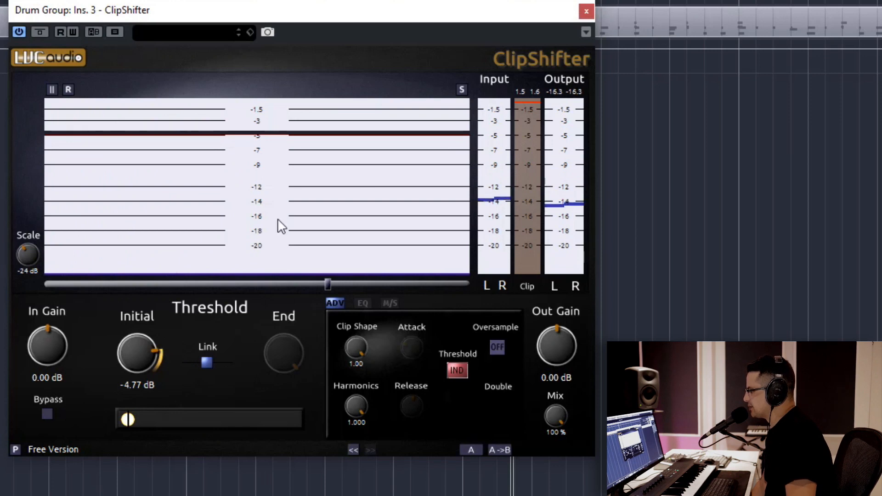
{"action": "mouse_move", "coordinate": [139, 54]}
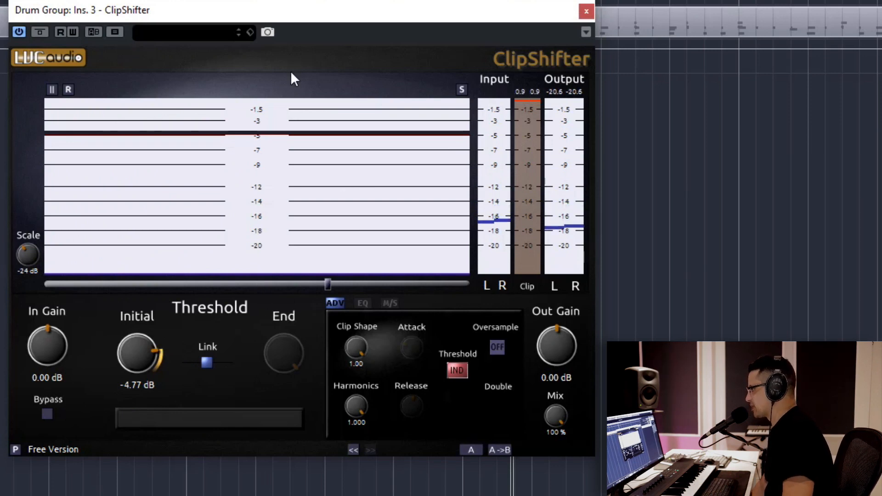
{"action": "left_click", "coordinate": [586, 11]}
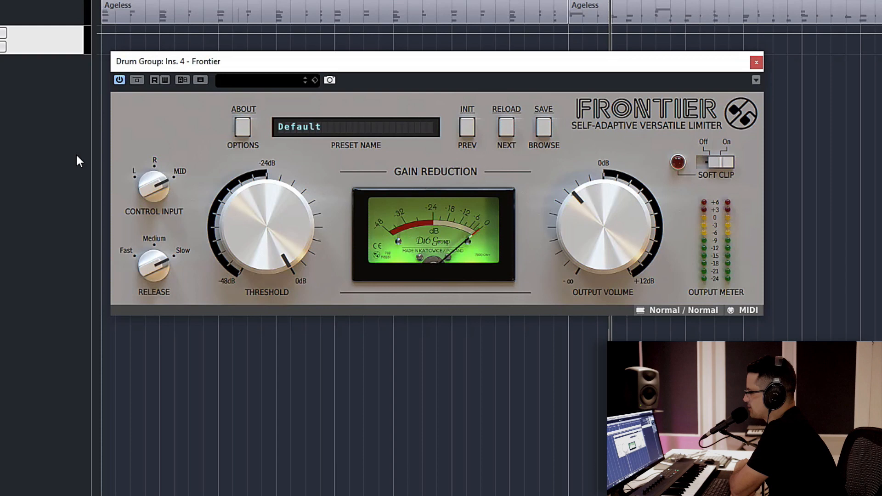
{"action": "mouse_move", "coordinate": [469, 104]}
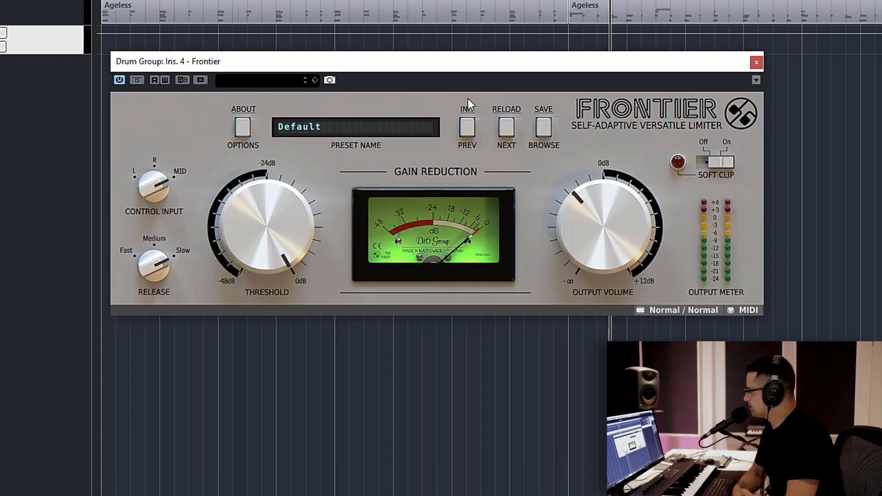
{"action": "mouse_move", "coordinate": [394, 233]}
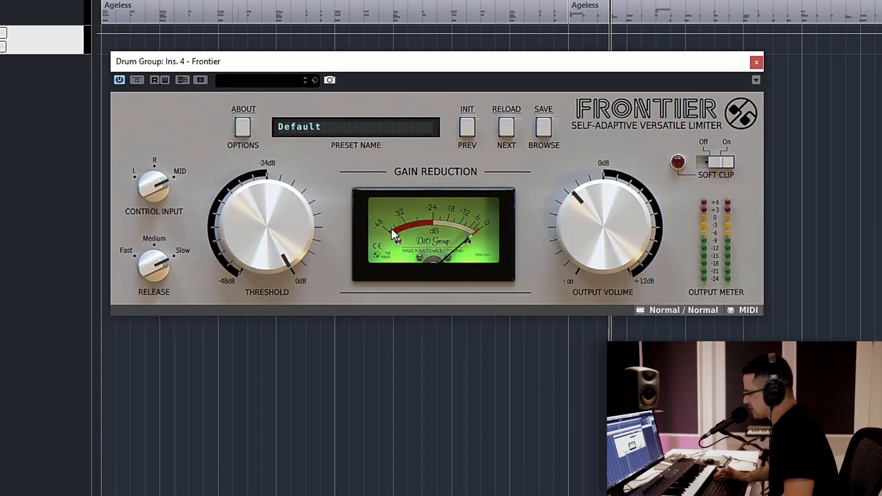
{"action": "mouse_move", "coordinate": [279, 222]}
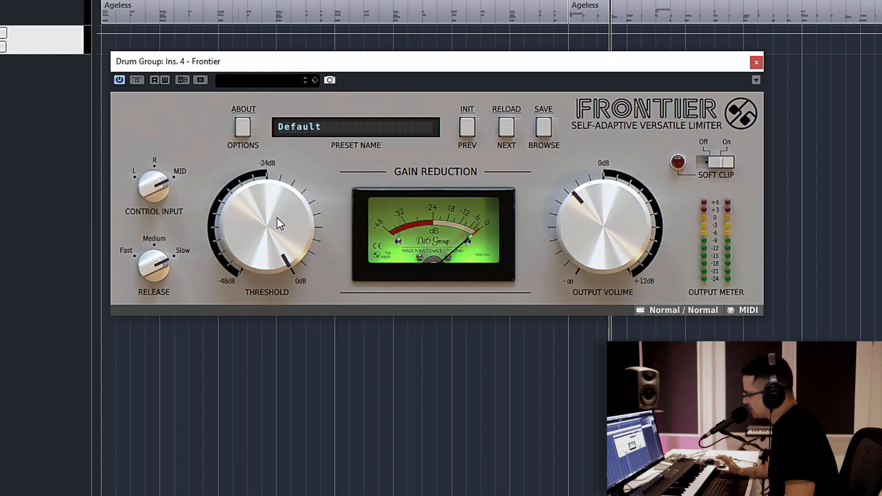
{"action": "mouse_move", "coordinate": [240, 244]}
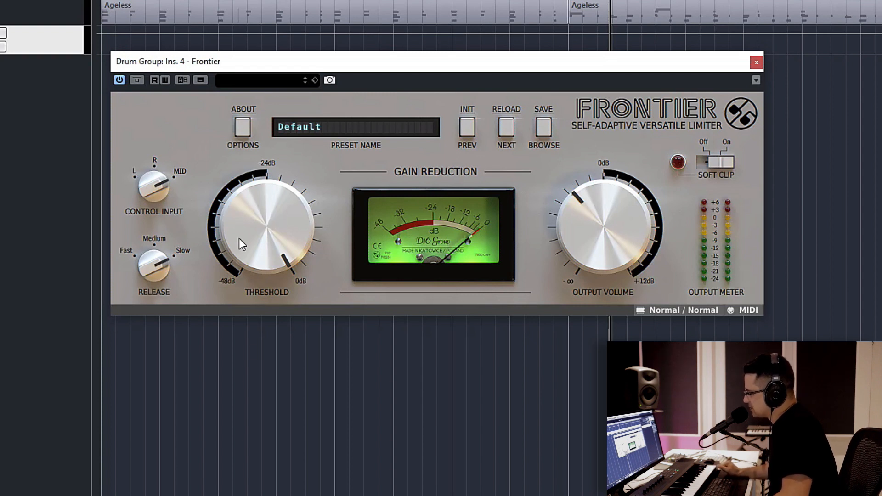
{"action": "mouse_move", "coordinate": [252, 483]}
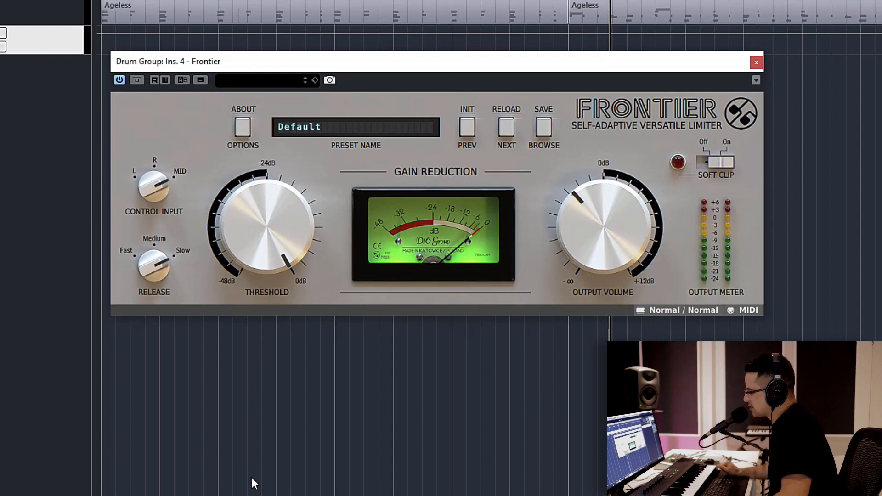
{"action": "mouse_move", "coordinate": [267, 336]}
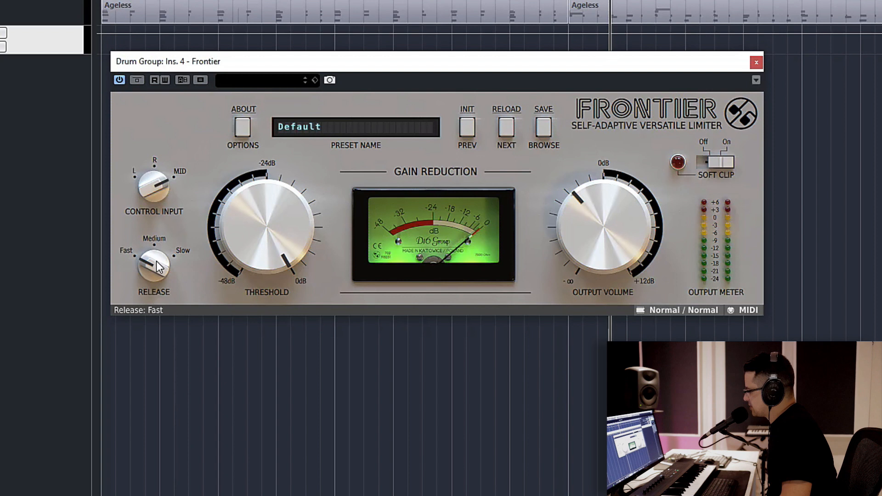
{"action": "mouse_move", "coordinate": [155, 275]}
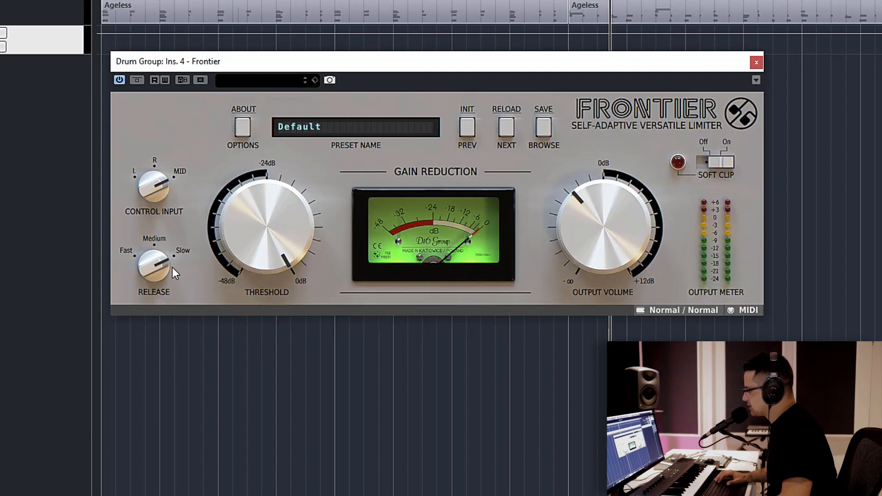
{"action": "mouse_move", "coordinate": [690, 171]}
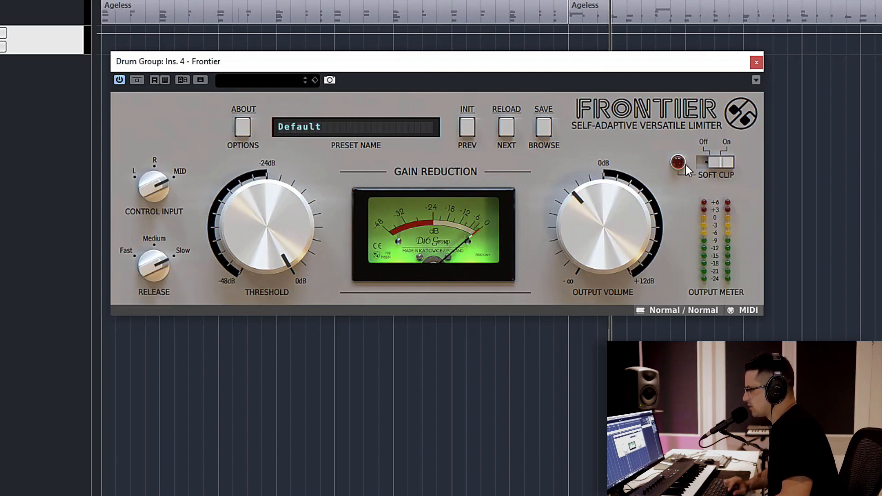
{"action": "mouse_move", "coordinate": [398, 175]}
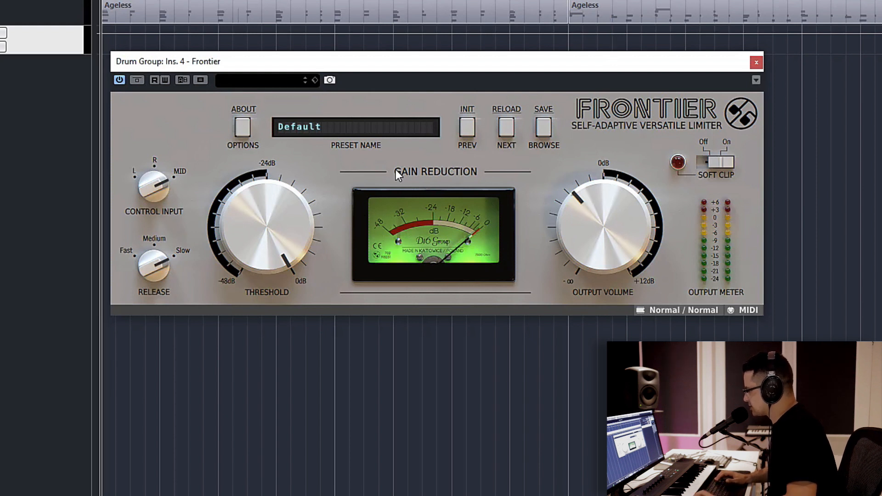
{"action": "mouse_move", "coordinate": [254, 213]}
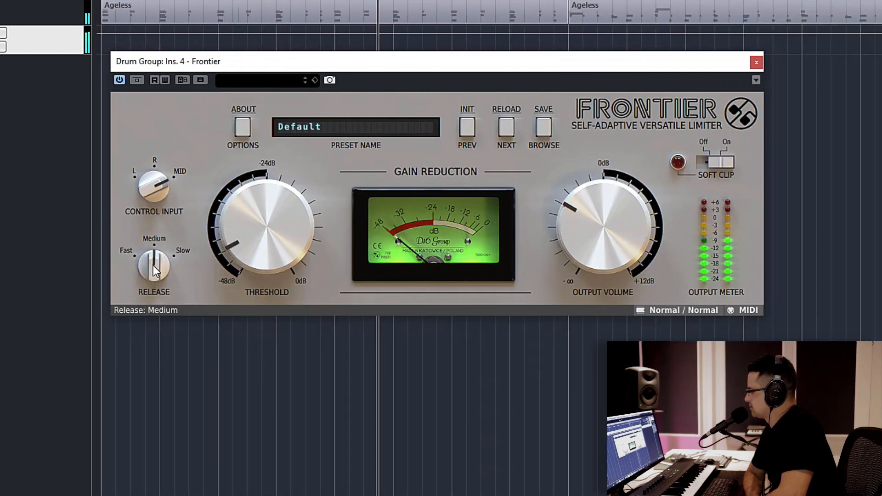
Step: Turn the Frontier limiter's threshold down below 0 dB during playback
{"action": "left_click_drag", "start_coordinate": [268, 225], "coordinate": [259, 192]}
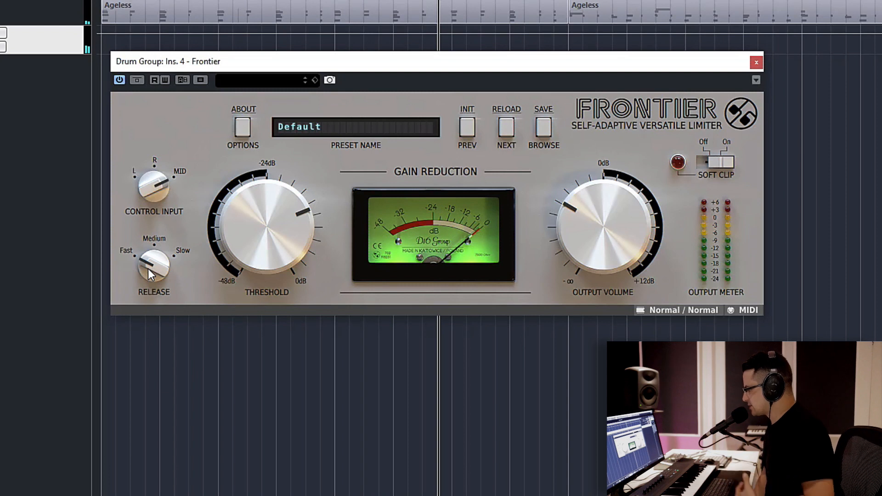
{"action": "mouse_move", "coordinate": [646, 131]}
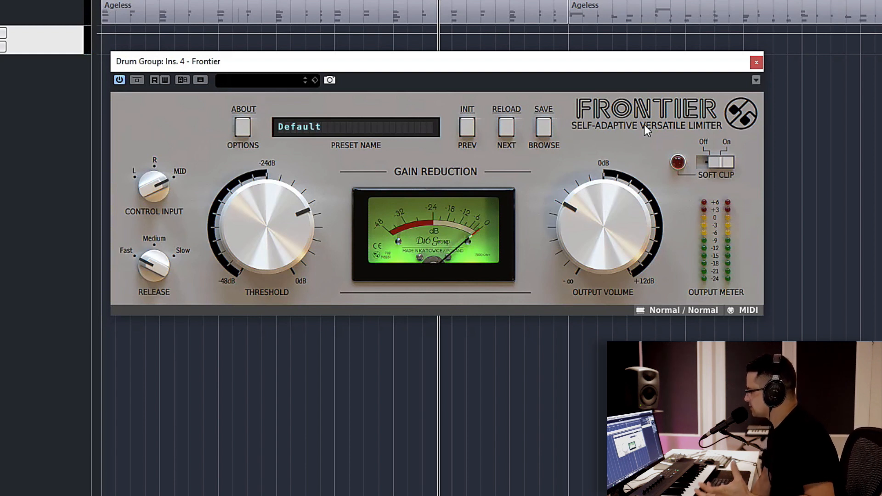
{"action": "mouse_move", "coordinate": [513, 109]}
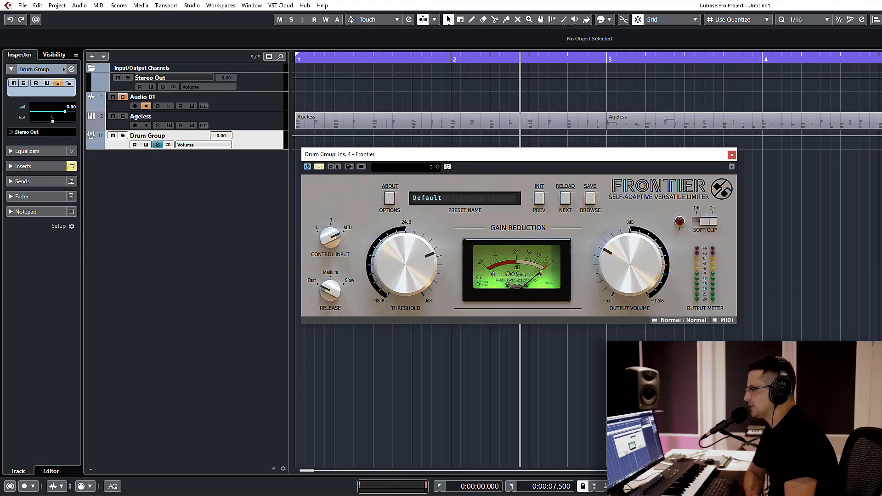
{"action": "left_click", "coordinate": [733, 155]}
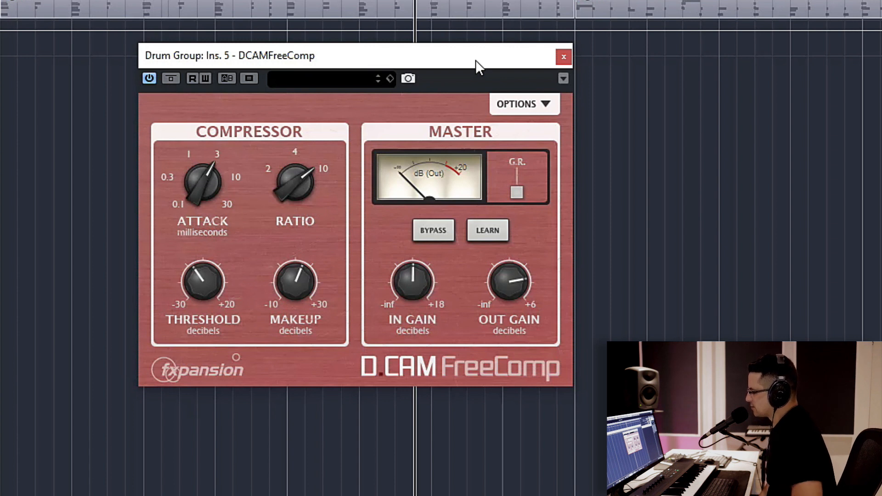
{"action": "mouse_move", "coordinate": [394, 234]}
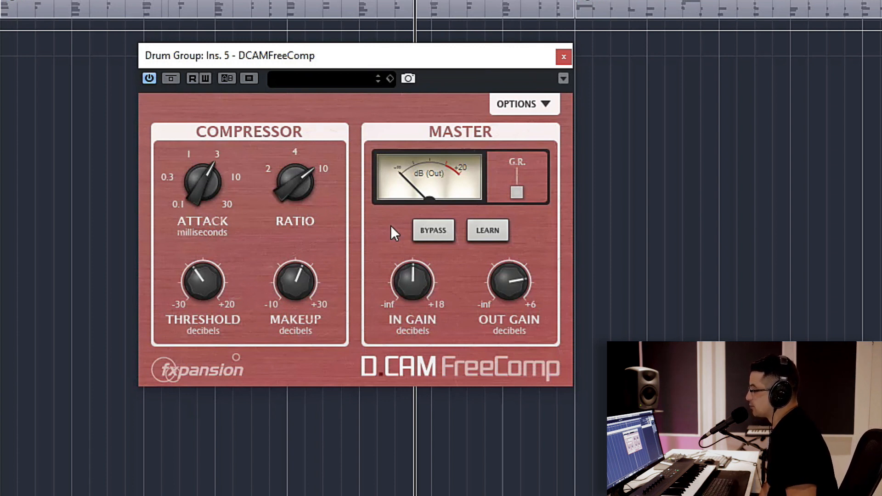
{"action": "mouse_move", "coordinate": [480, 237]}
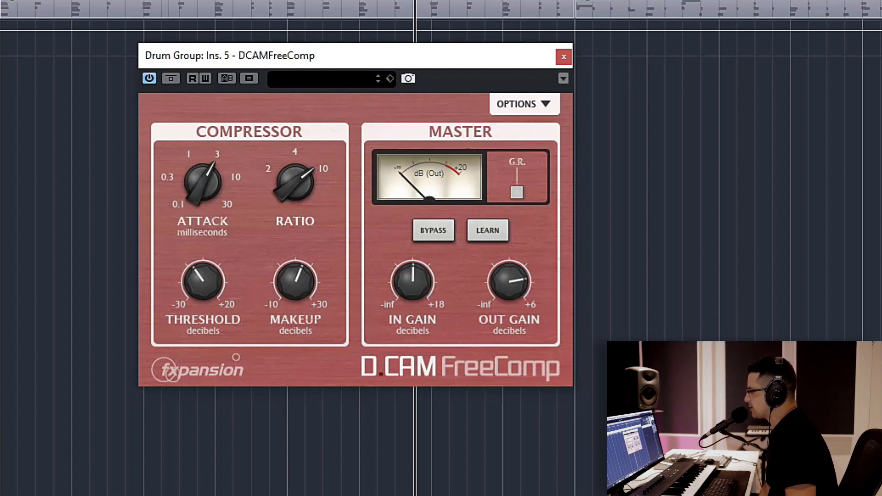
{"action": "mouse_move", "coordinate": [501, 112]}
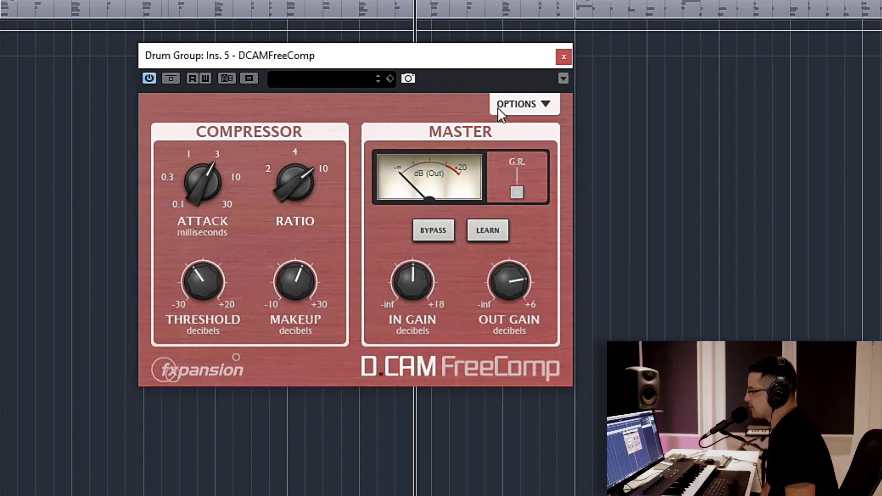
{"action": "mouse_move", "coordinate": [376, 166]}
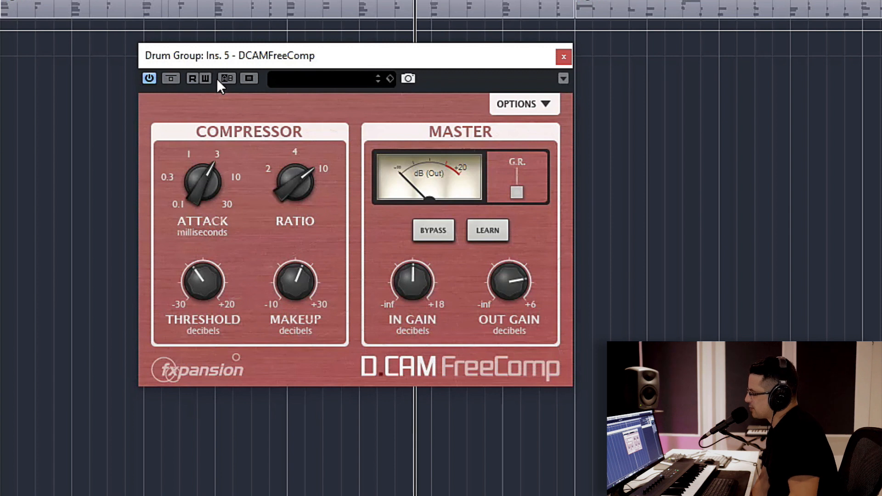
{"action": "mouse_move", "coordinate": [254, 104]}
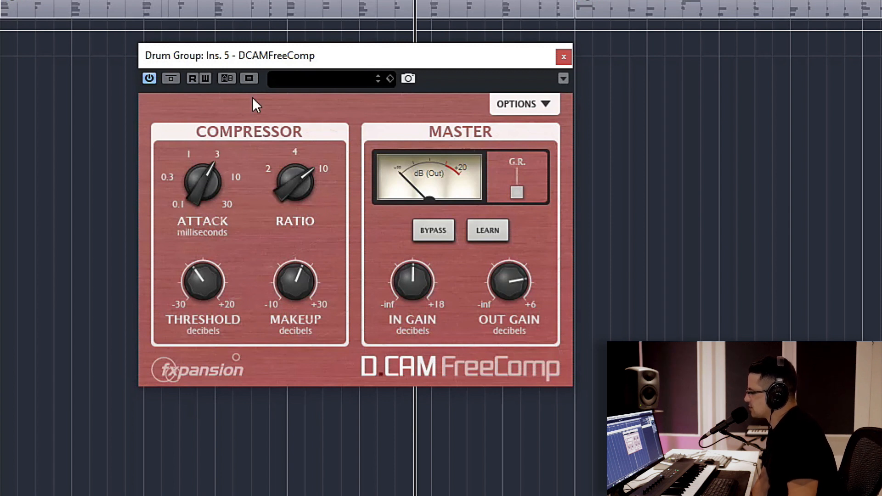
{"action": "mouse_move", "coordinate": [241, 308]}
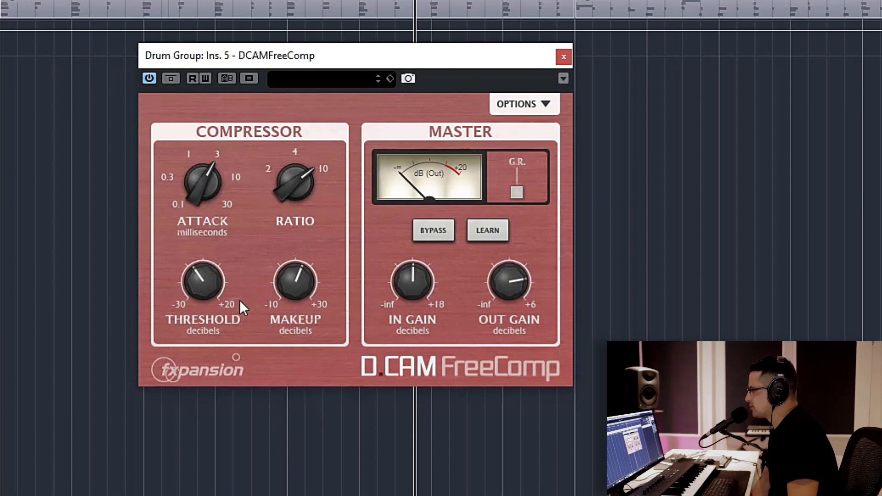
{"action": "mouse_move", "coordinate": [336, 221]}
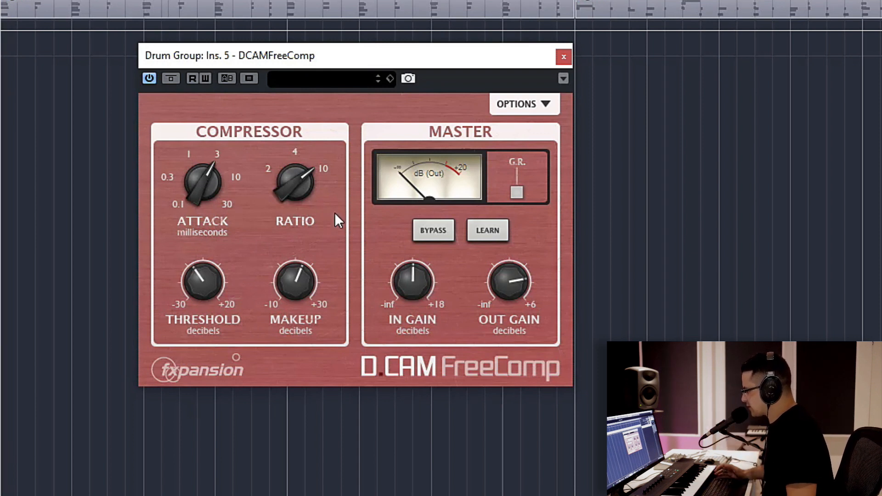
{"action": "mouse_move", "coordinate": [240, 292]}
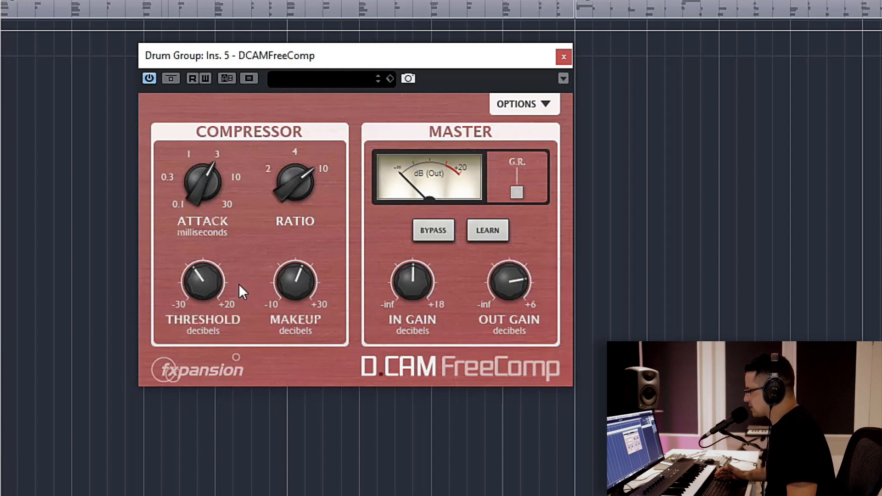
{"action": "mouse_move", "coordinate": [336, 312]}
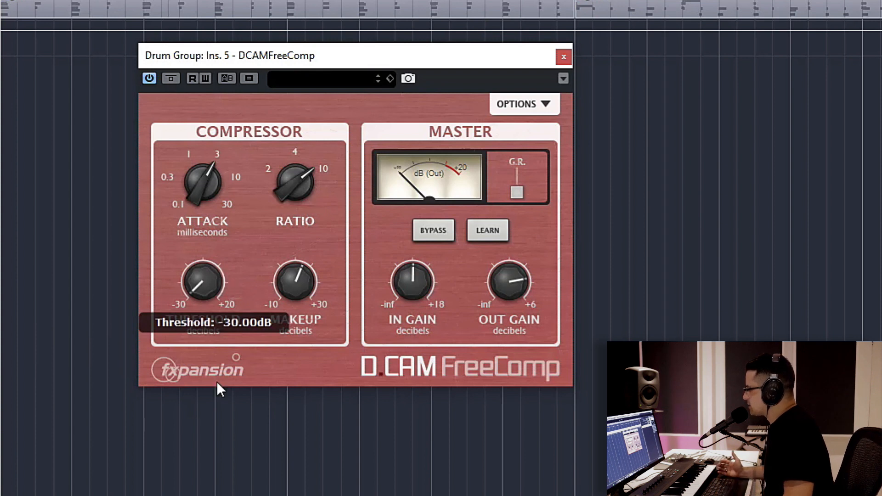
{"action": "mouse_move", "coordinate": [266, 416]}
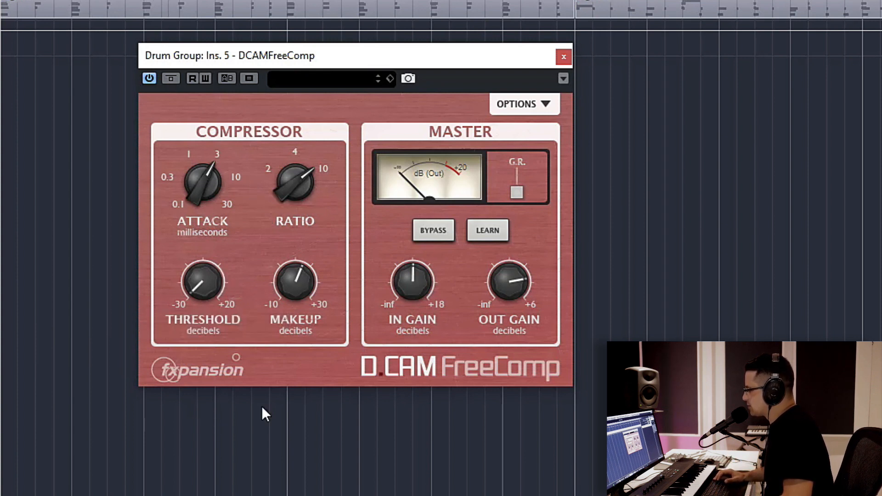
{"action": "mouse_move", "coordinate": [364, 150]}
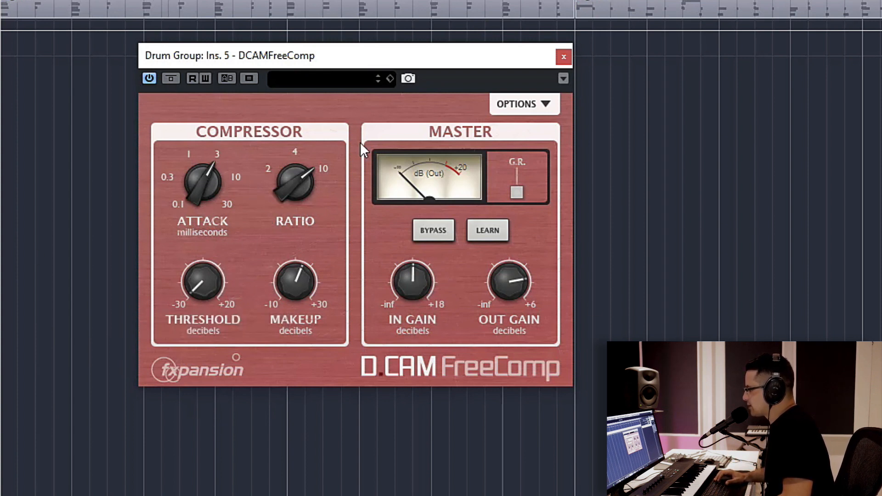
{"action": "mouse_move", "coordinate": [385, 199]}
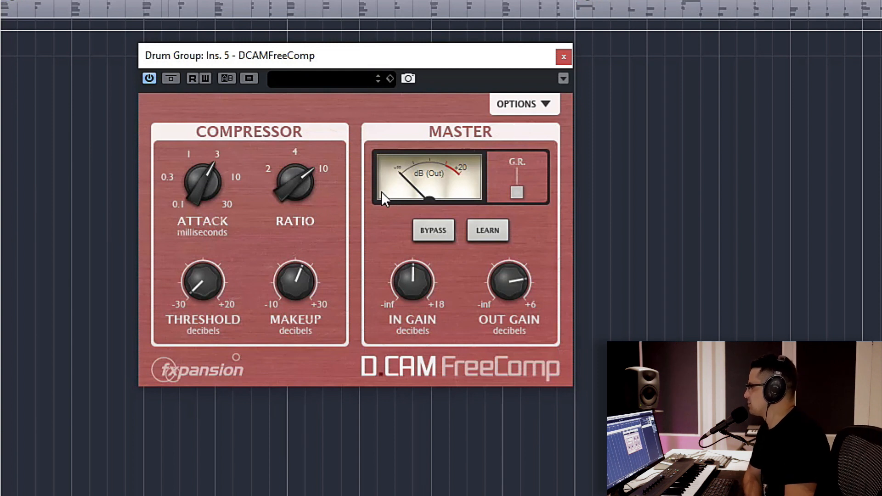
{"action": "mouse_move", "coordinate": [162, 61]}
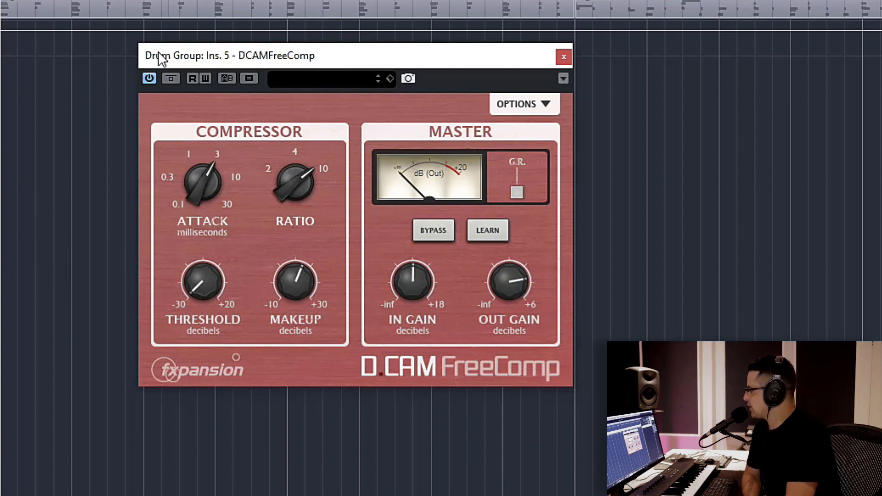
{"action": "mouse_move", "coordinate": [116, 281]}
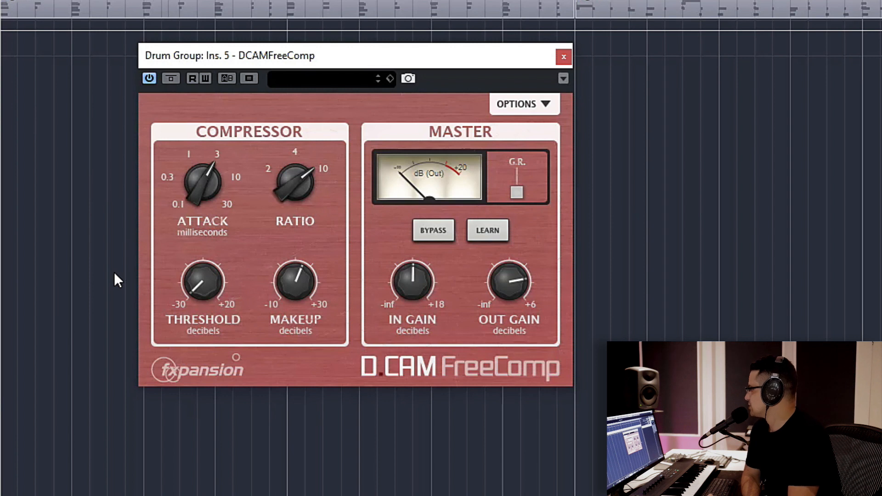
{"action": "mouse_move", "coordinate": [456, 270]}
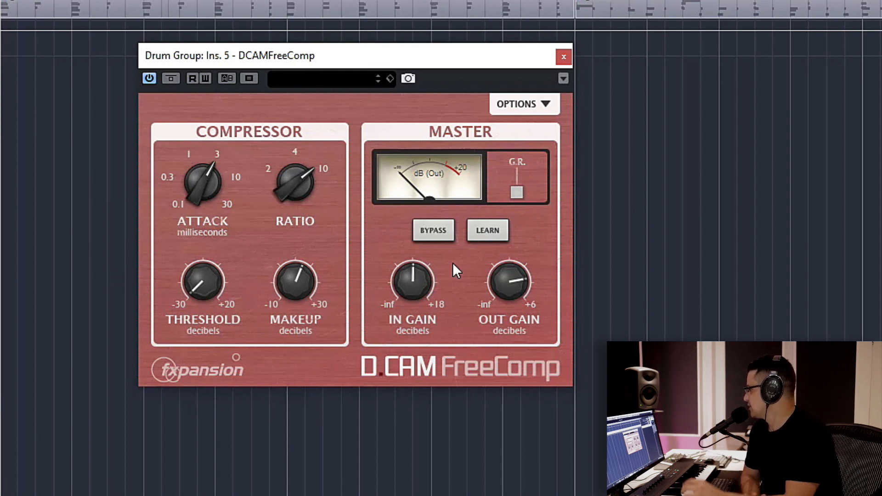
{"action": "mouse_move", "coordinate": [163, 239]}
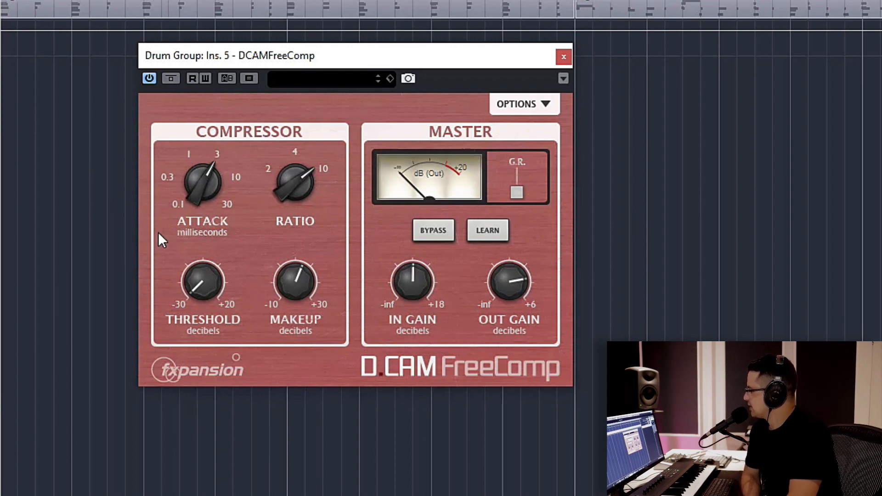
{"action": "mouse_move", "coordinate": [278, 254]}
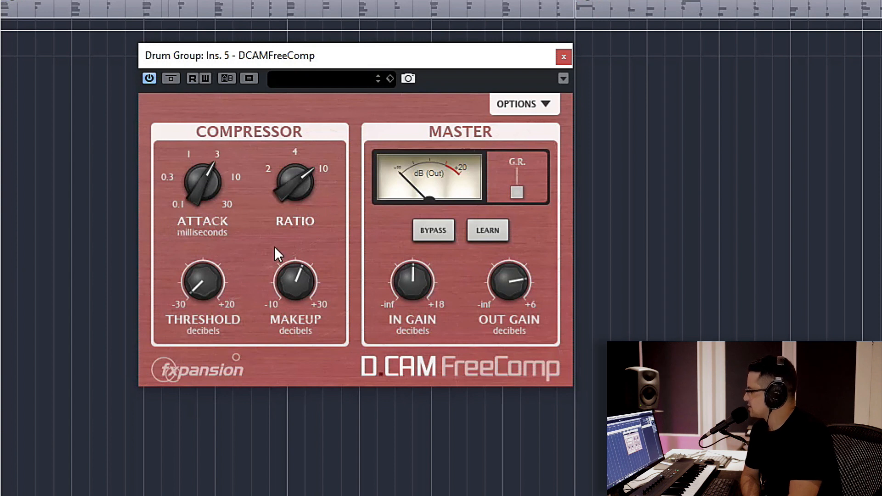
{"action": "mouse_move", "coordinate": [225, 429]}
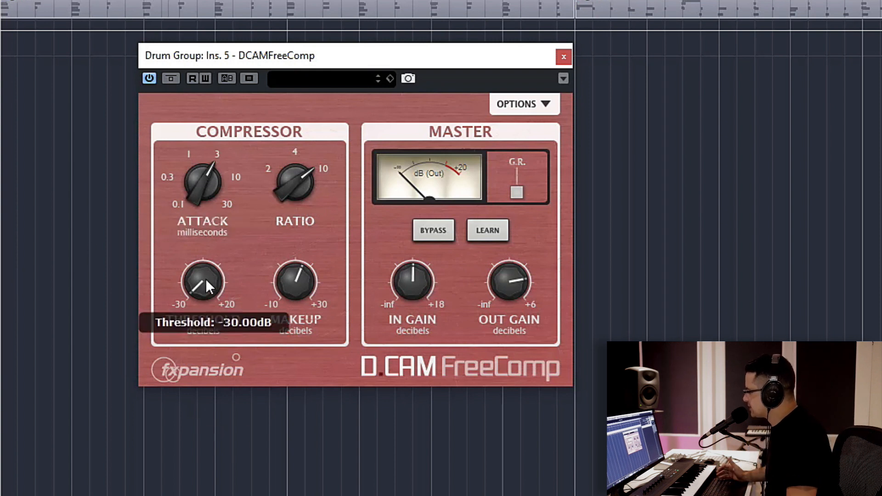
{"action": "mouse_move", "coordinate": [199, 183]}
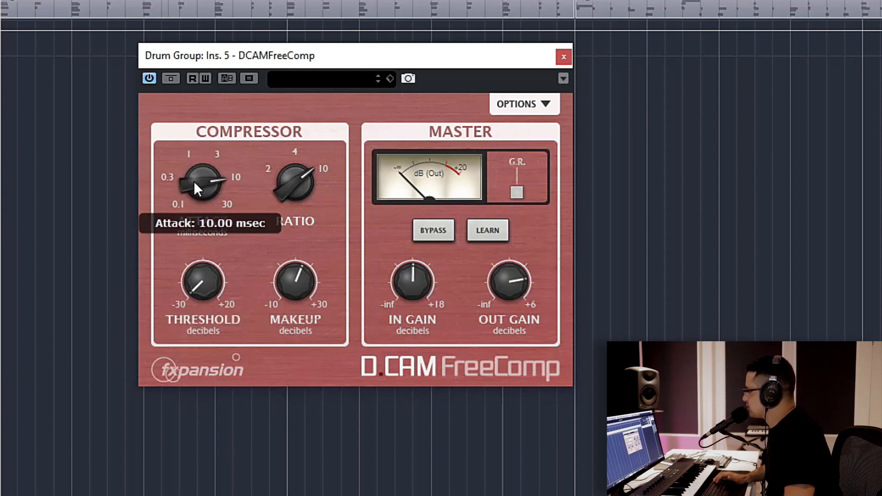
{"action": "mouse_move", "coordinate": [295, 202]}
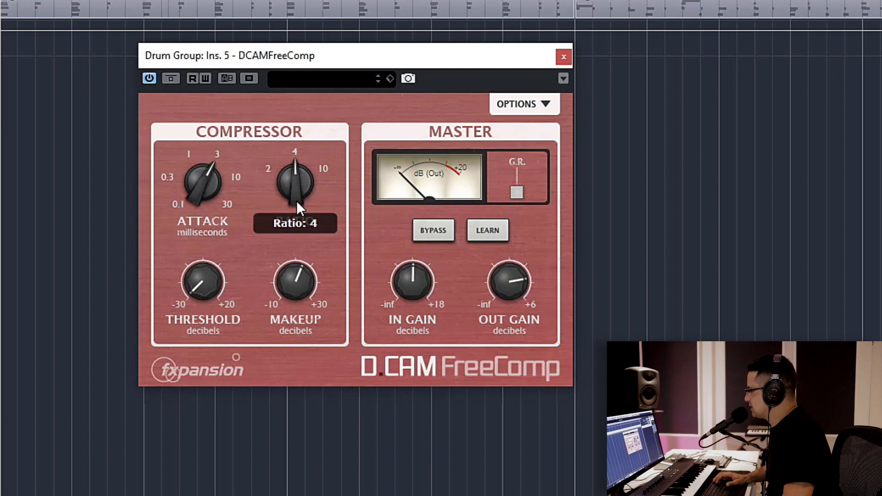
{"action": "mouse_move", "coordinate": [212, 298]}
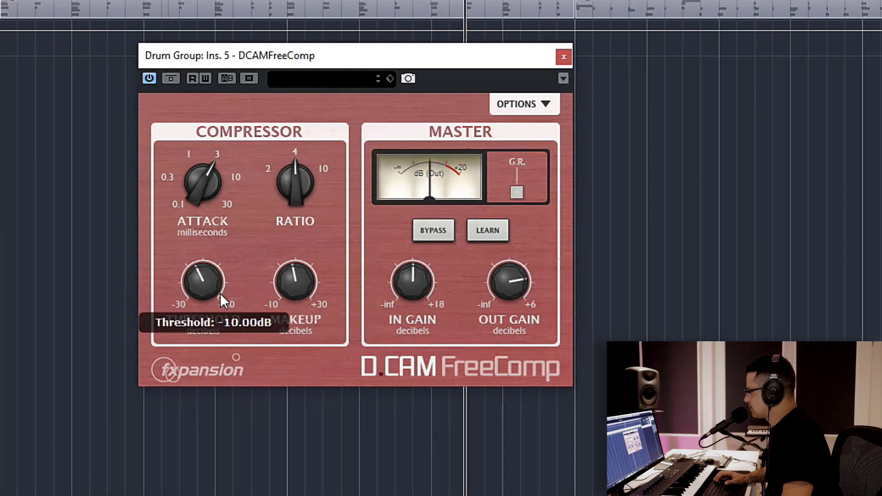
{"action": "mouse_move", "coordinate": [295, 290]}
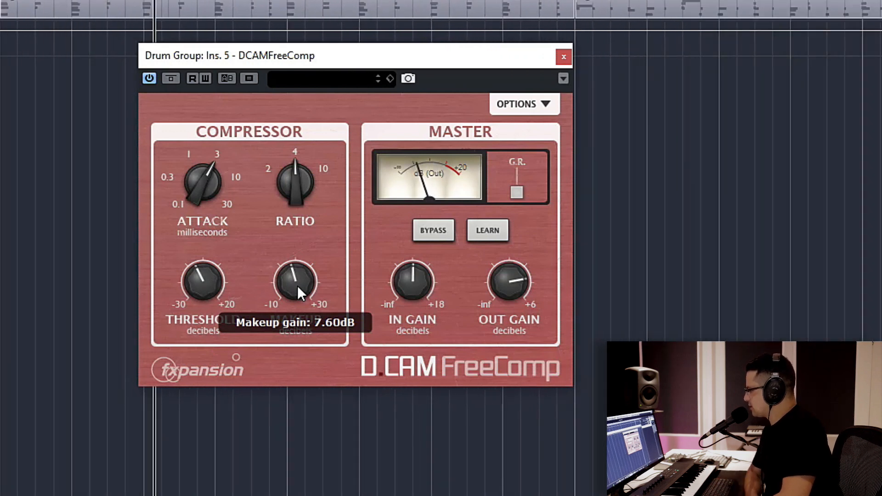
{"action": "mouse_move", "coordinate": [420, 186]}
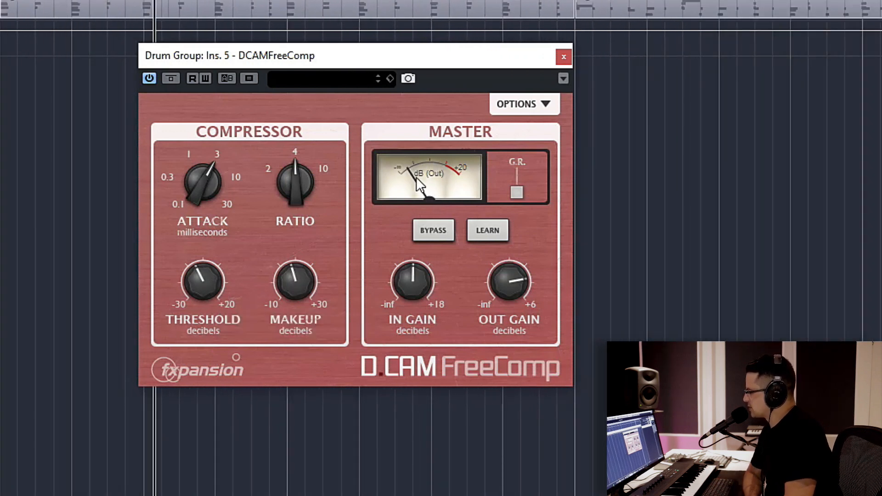
{"action": "mouse_move", "coordinate": [498, 194]}
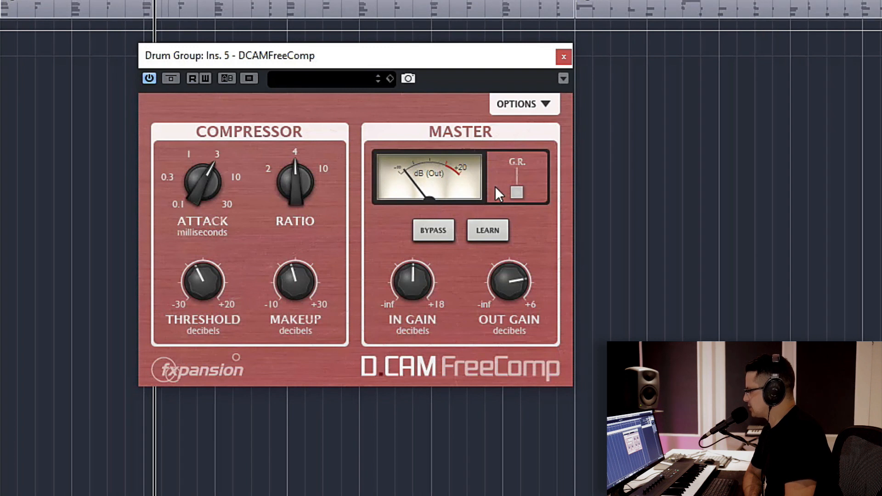
{"action": "mouse_move", "coordinate": [406, 171]}
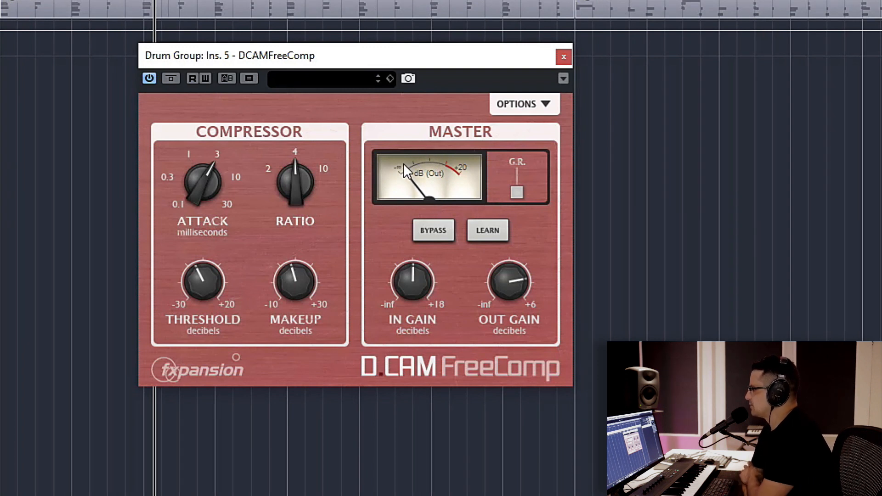
{"action": "mouse_move", "coordinate": [473, 239]}
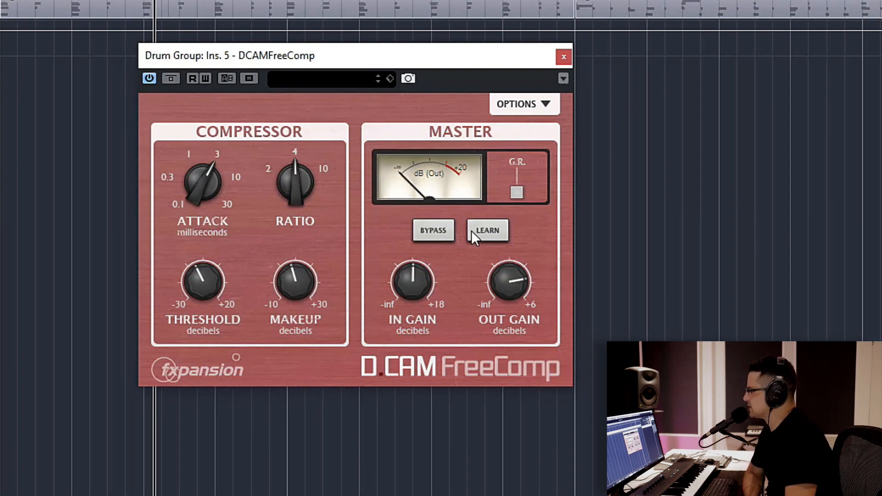
Step: Switch the FreeComp meter to gain reduction and raise the threshold toward 0.5 dB
{"action": "left_click", "coordinate": [433, 230]}
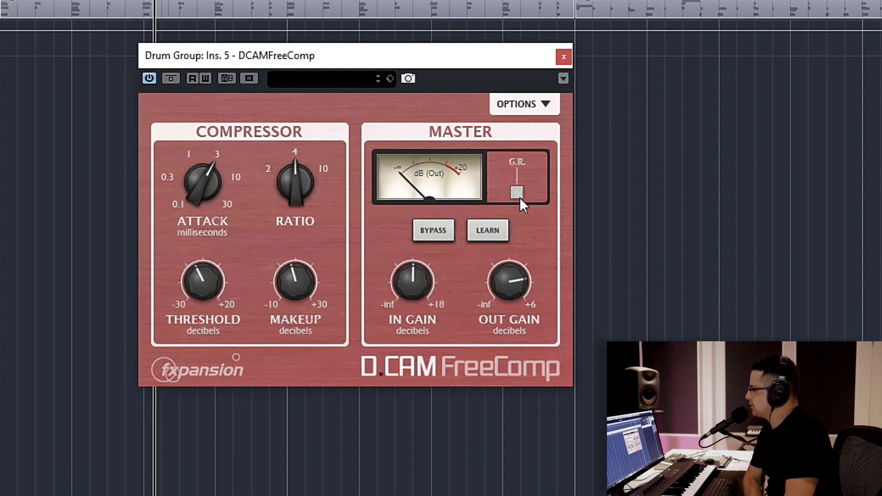
{"action": "left_click", "coordinate": [517, 192]}
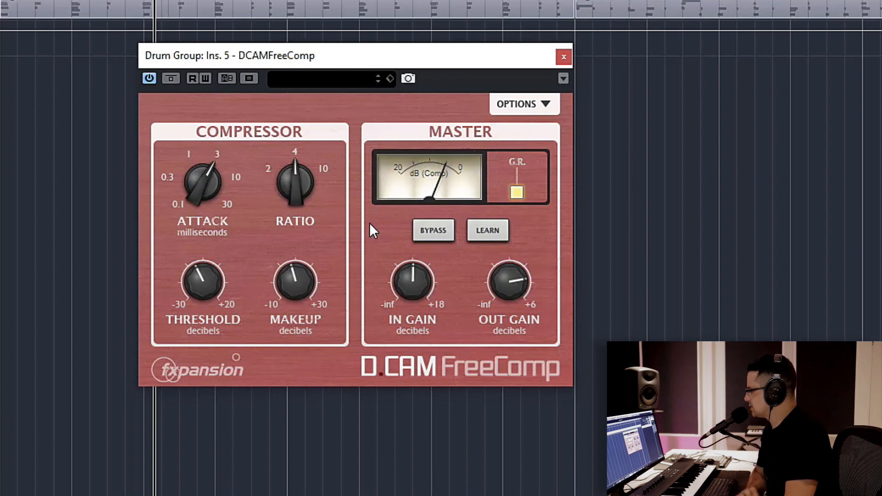
{"action": "mouse_move", "coordinate": [453, 205]}
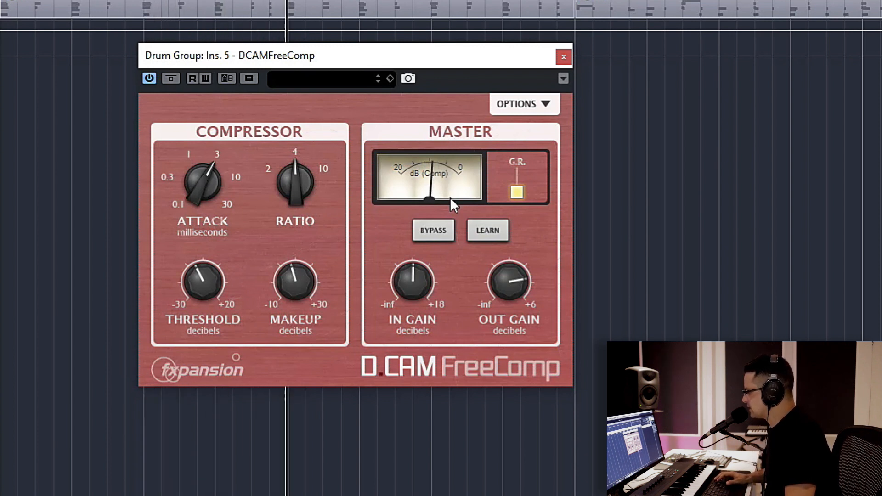
{"action": "mouse_move", "coordinate": [440, 172]}
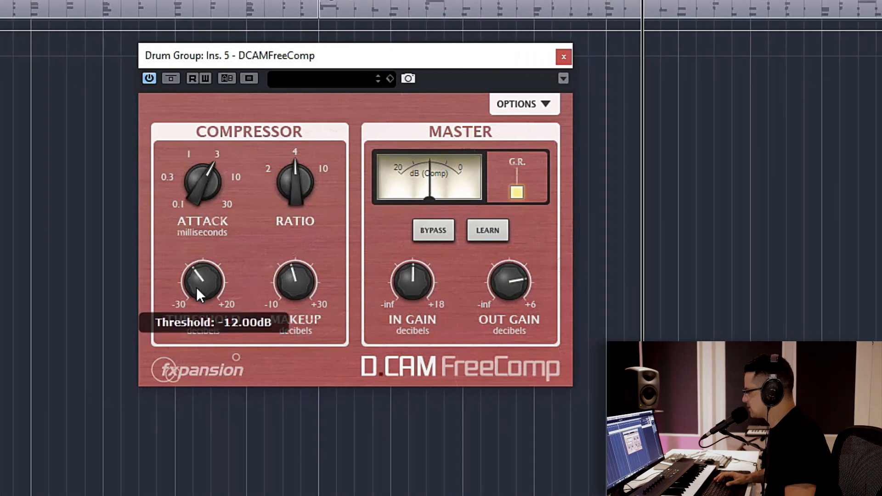
{"action": "left_click_drag", "start_coordinate": [203, 281], "coordinate": [211, 268]}
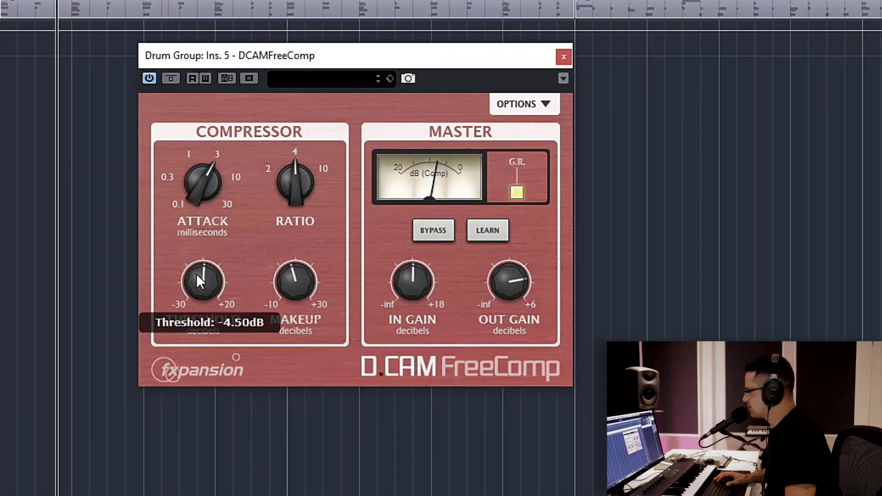
{"action": "mouse_move", "coordinate": [204, 298]}
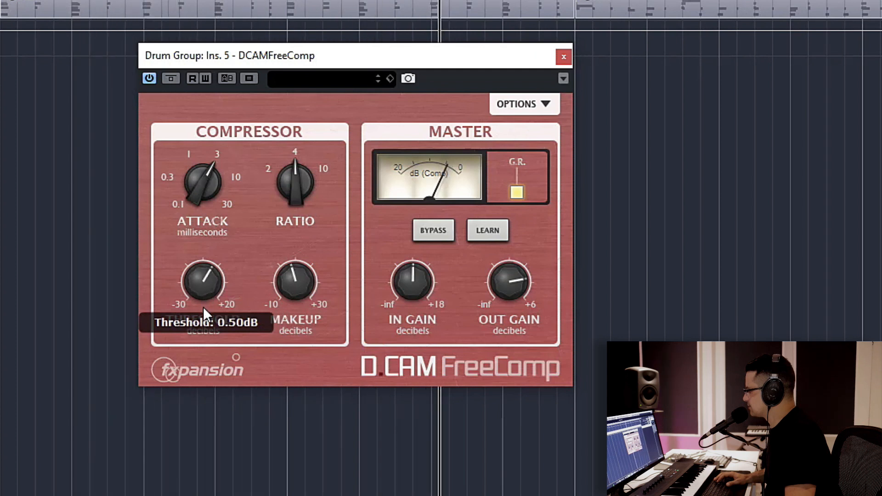
{"action": "mouse_move", "coordinate": [310, 295]}
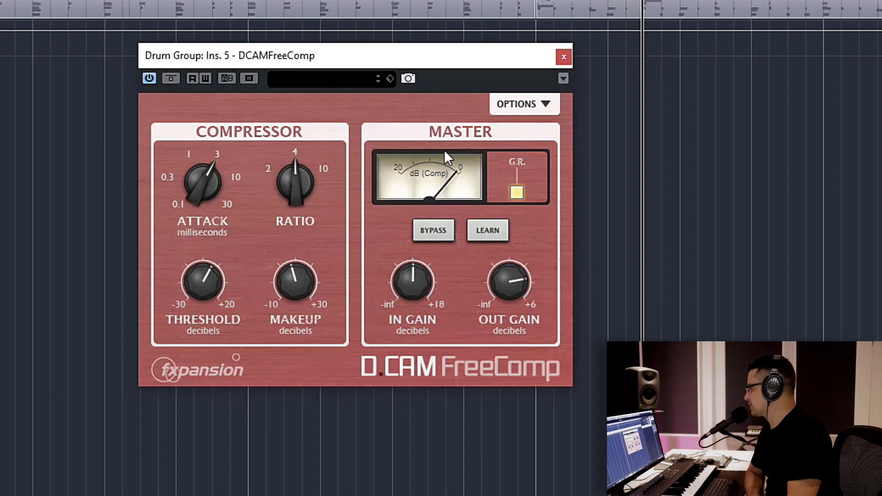
{"action": "mouse_move", "coordinate": [174, 360]}
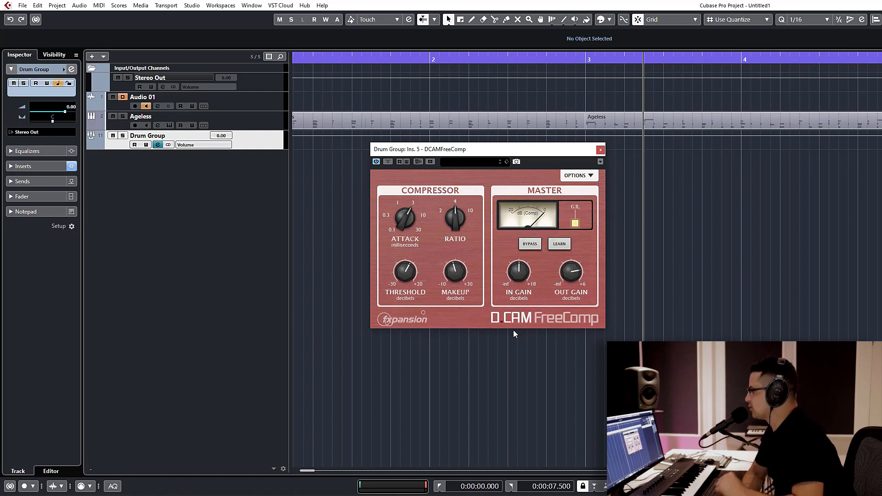
{"action": "mouse_move", "coordinate": [374, 183]}
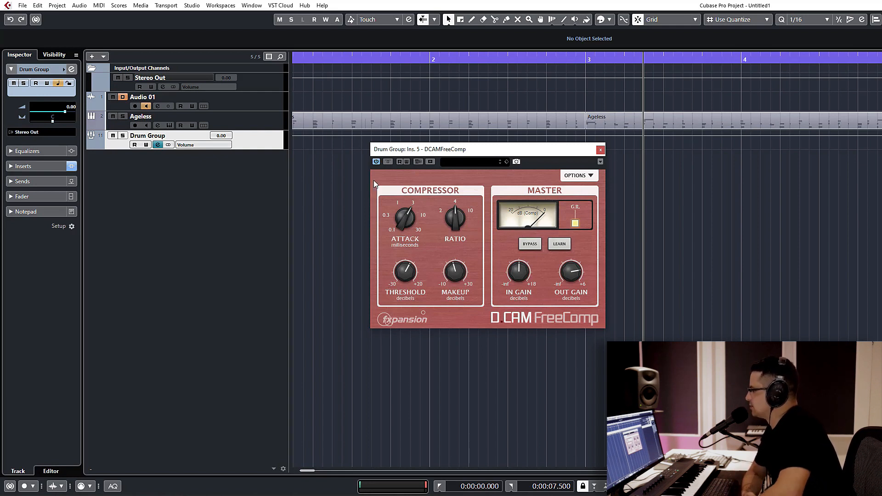
{"action": "mouse_move", "coordinate": [415, 189]}
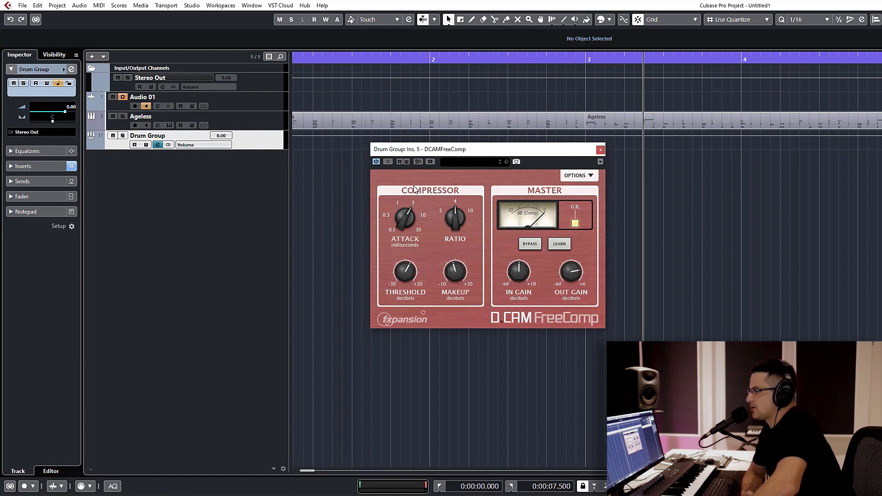
{"action": "mouse_move", "coordinate": [363, 176]}
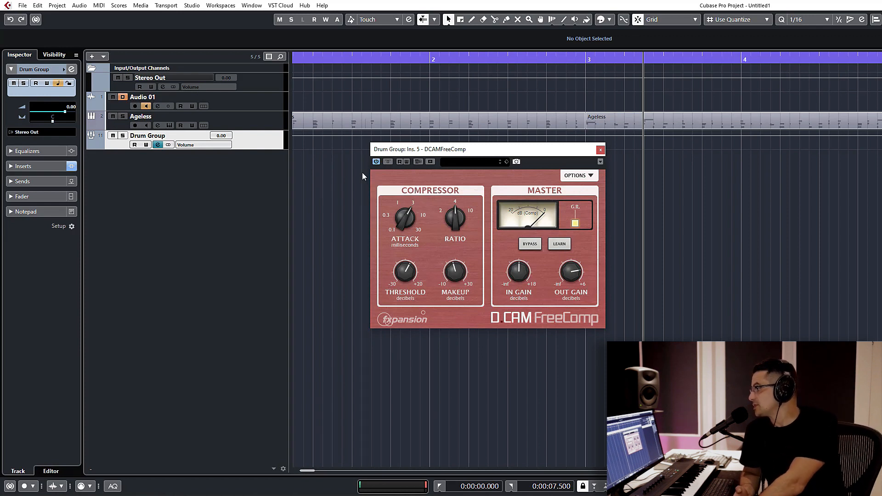